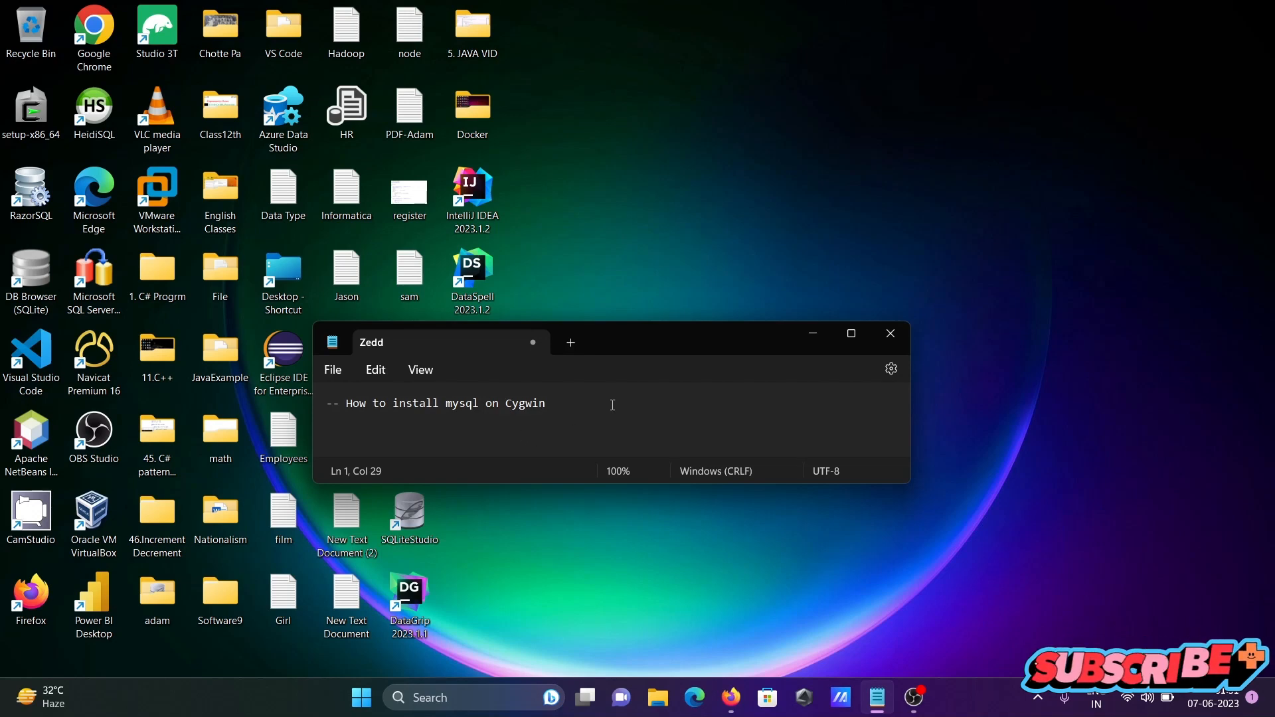
mouse_move(621, 399)
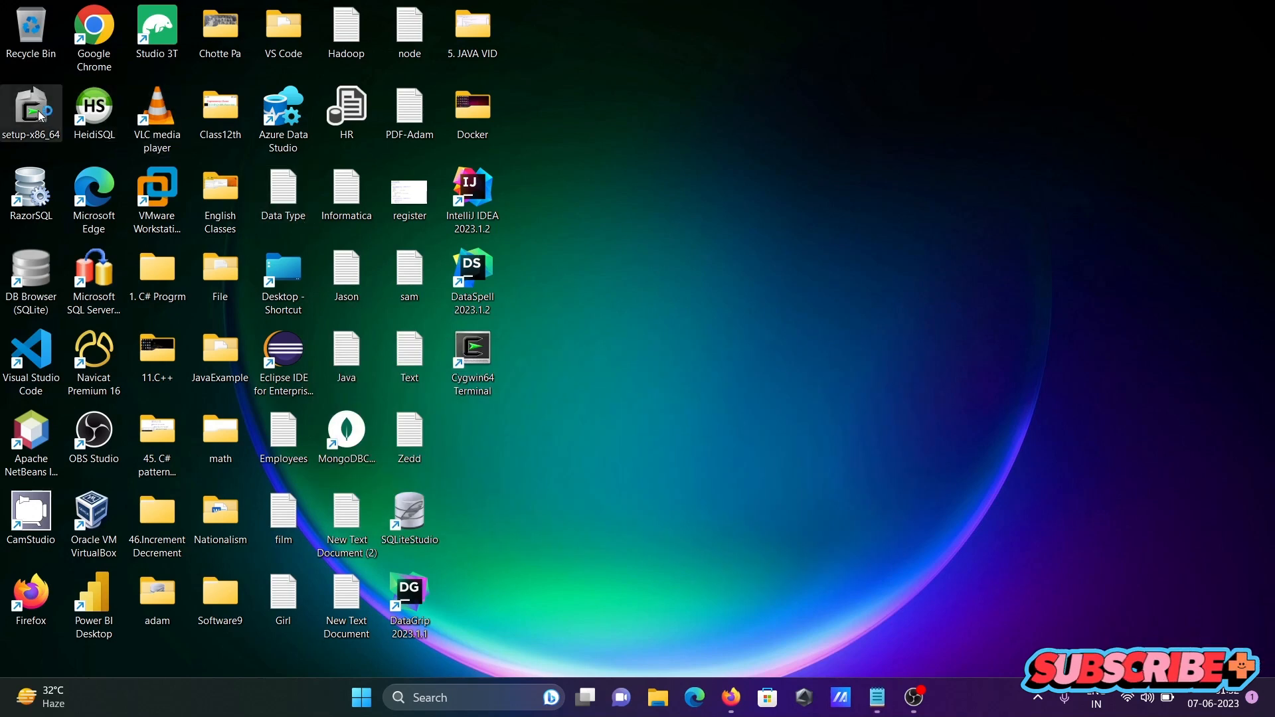
mouse_move(588, 506)
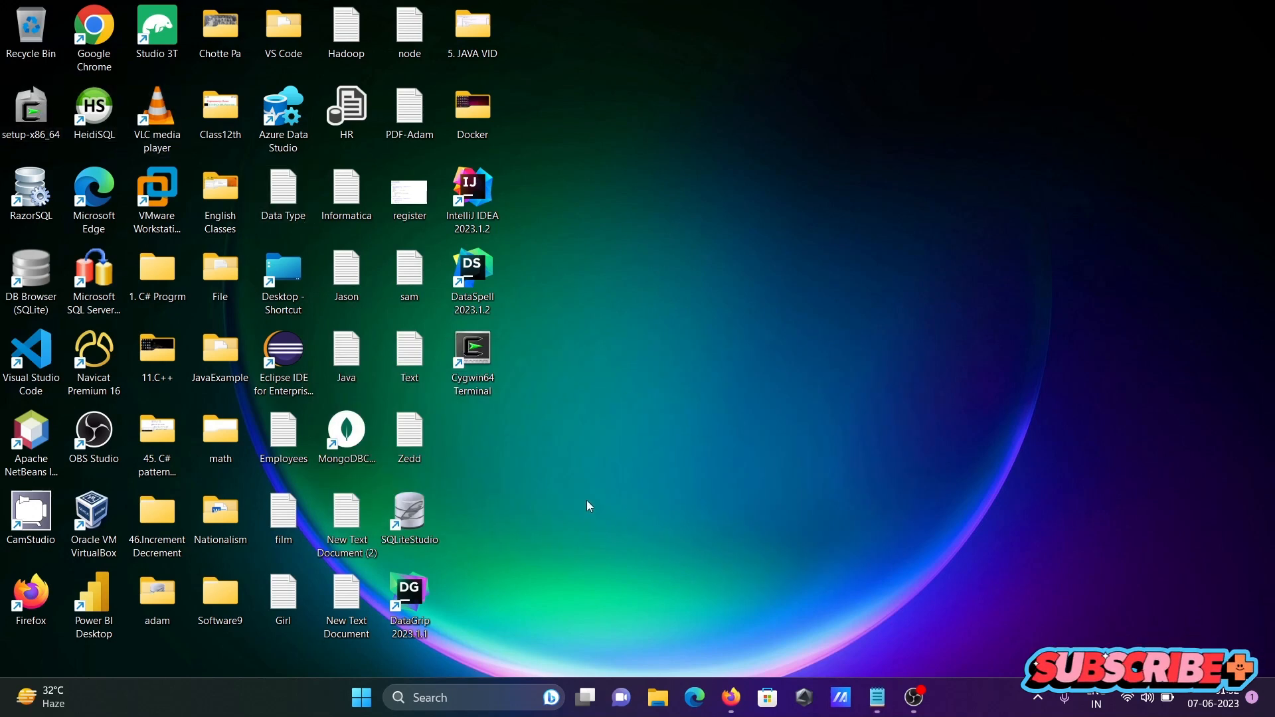
Step: Launch setup-x86_64 and accept C:\cygwin64, the Downloads package directory and the chosen mirror
double_click(472, 348)
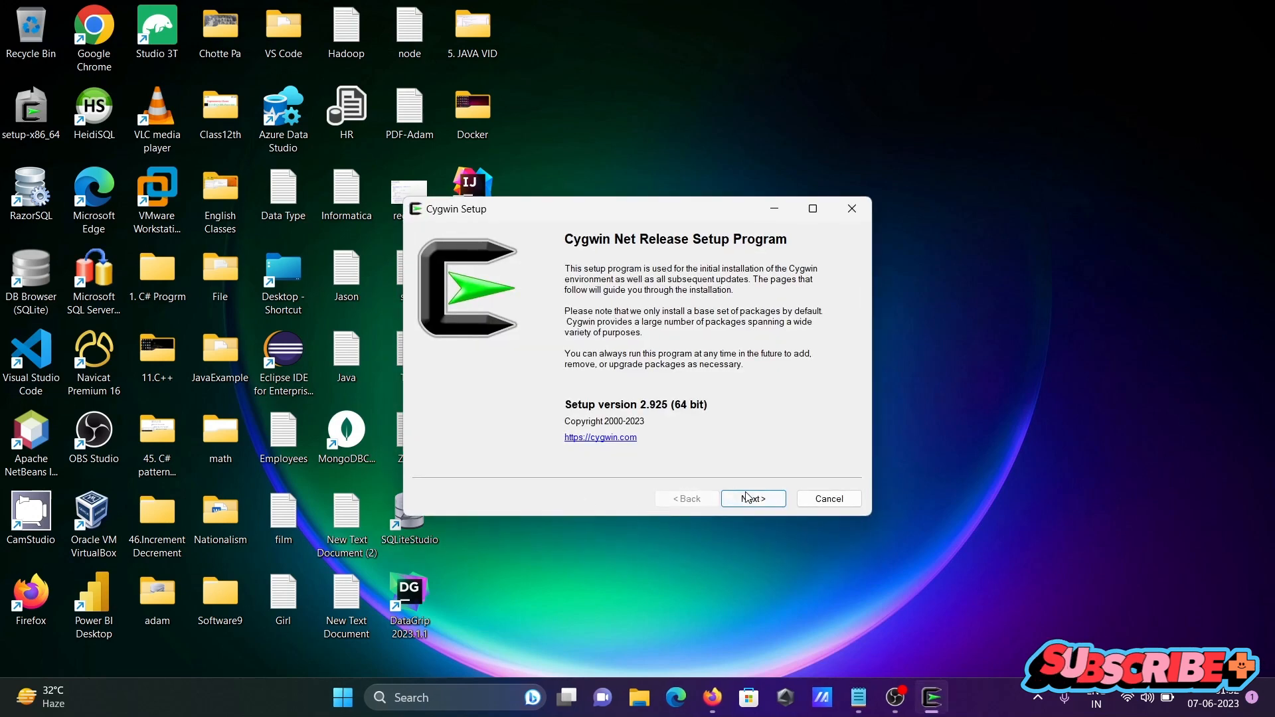
left_click(751, 498)
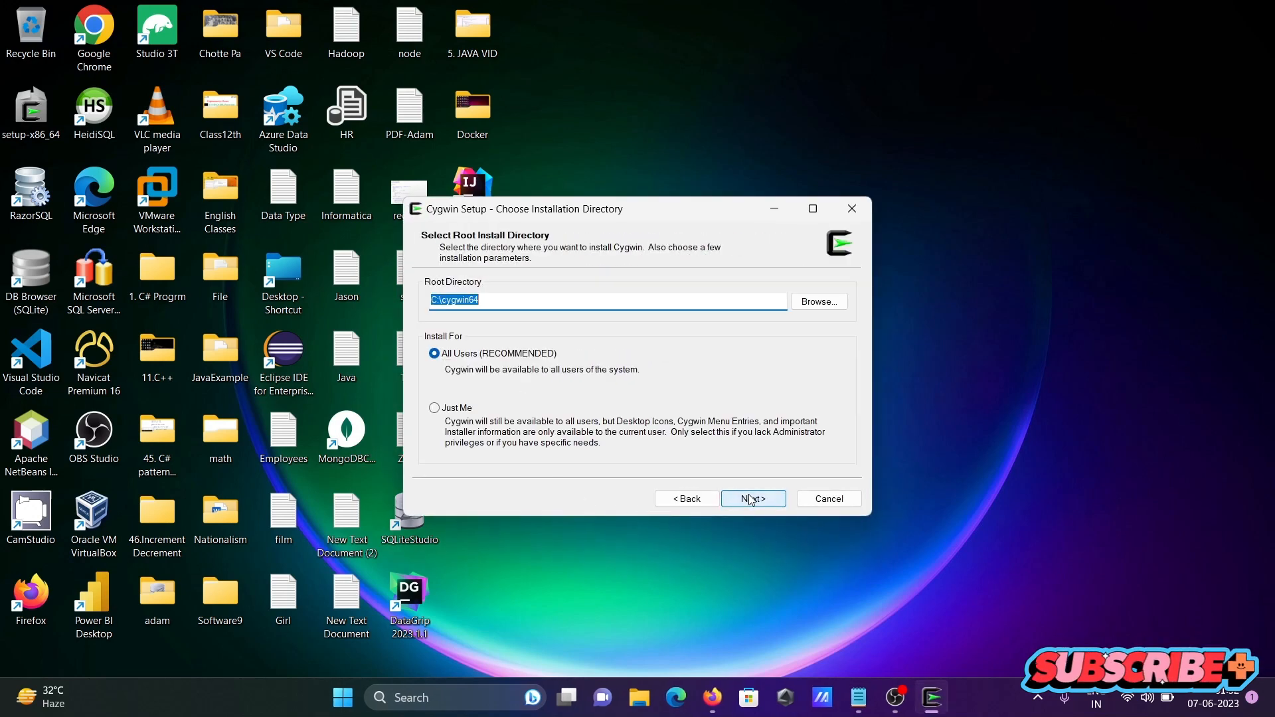
left_click(751, 498)
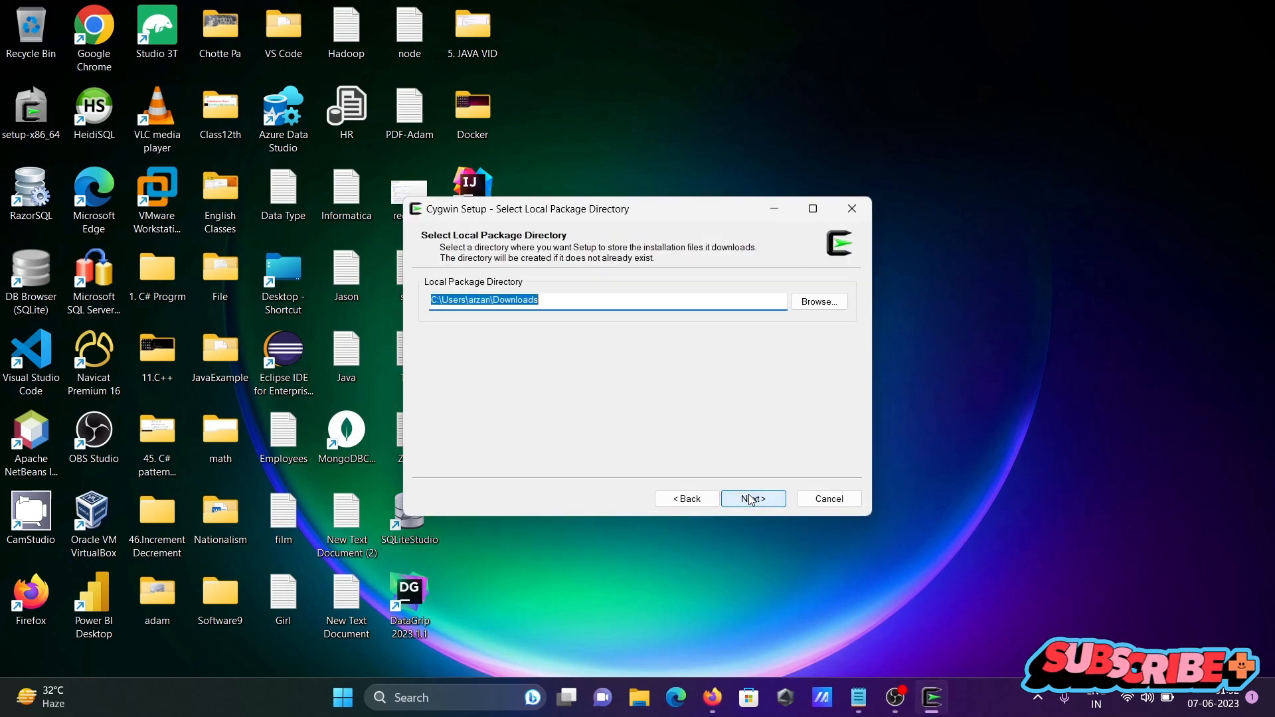
left_click(751, 498)
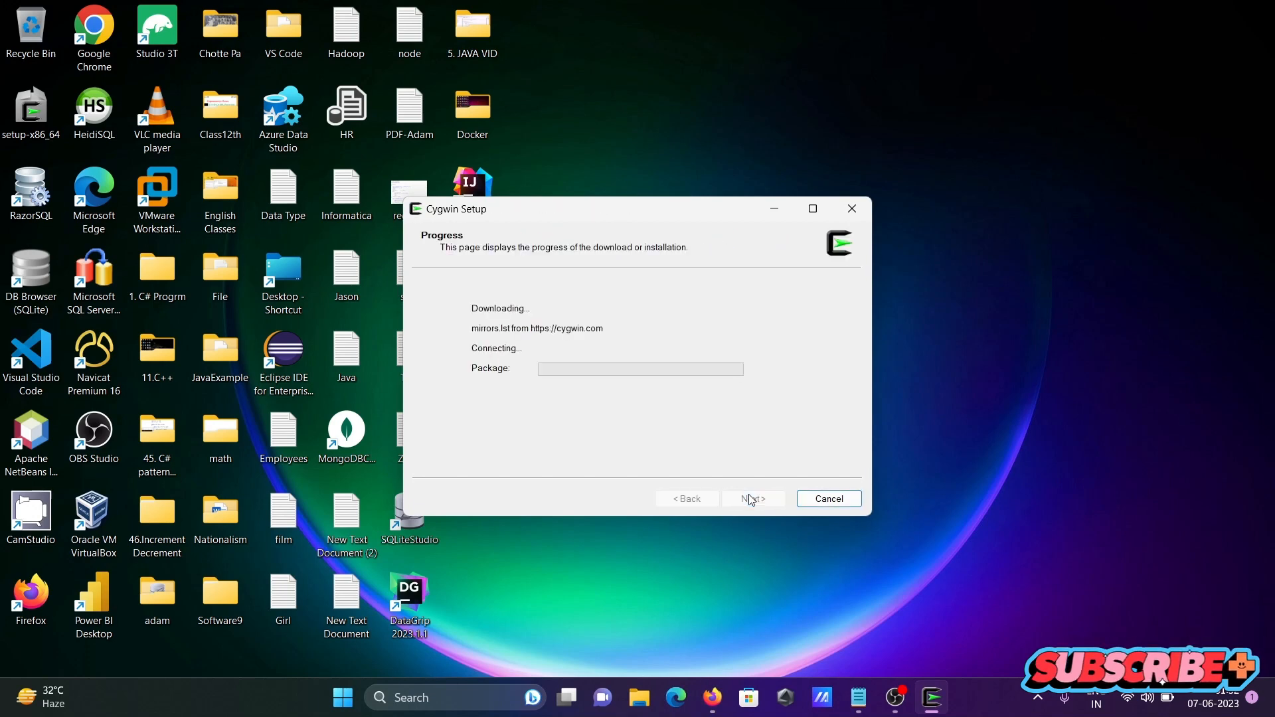
mouse_move(750, 355)
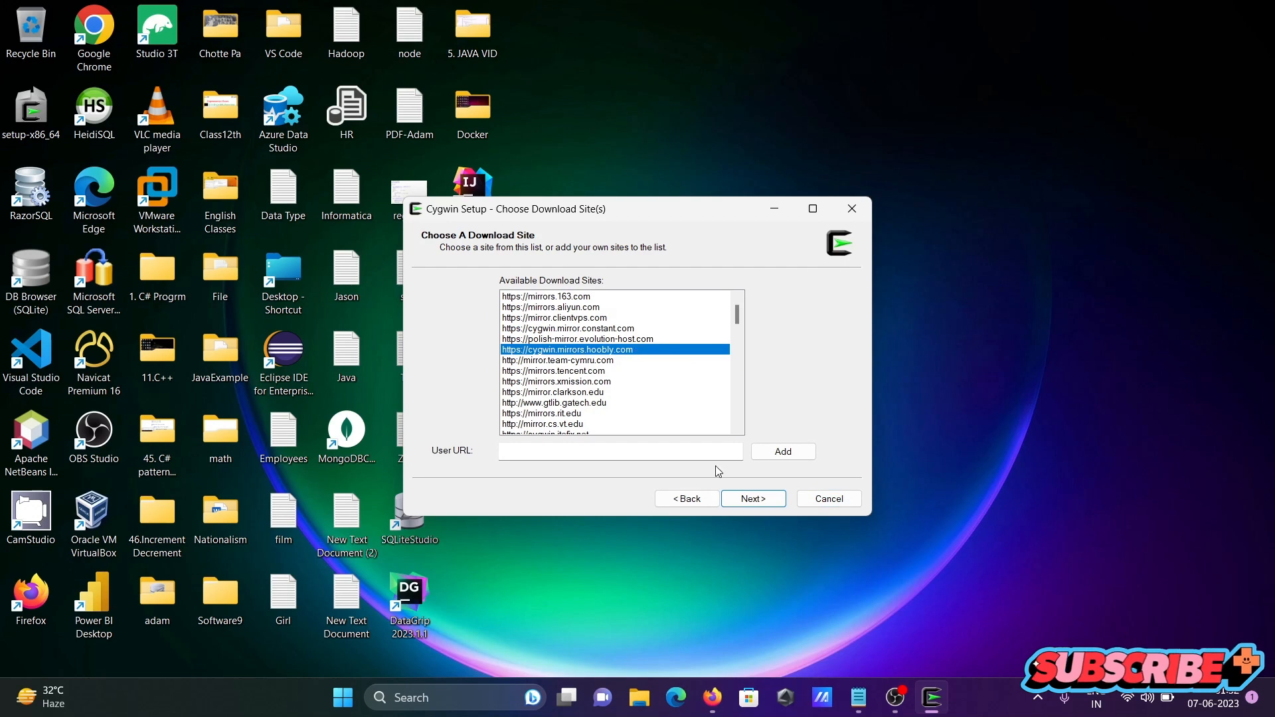
left_click(751, 498)
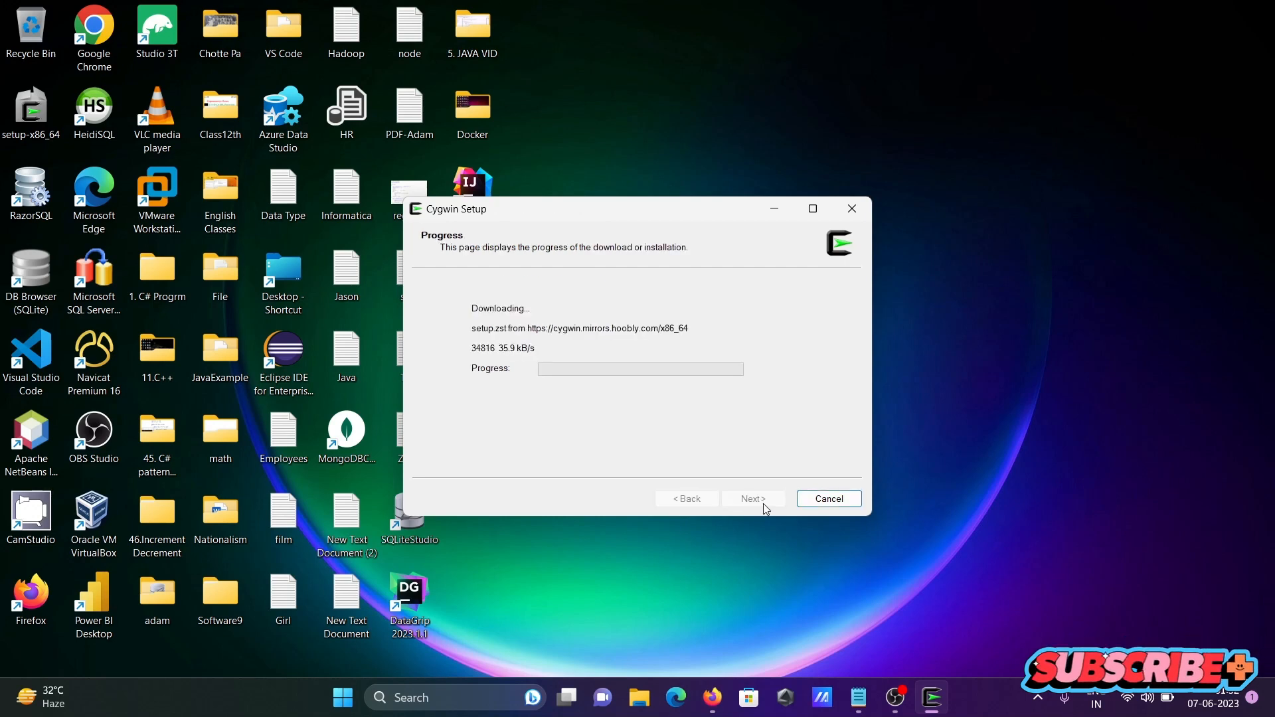
mouse_move(1024, 376)
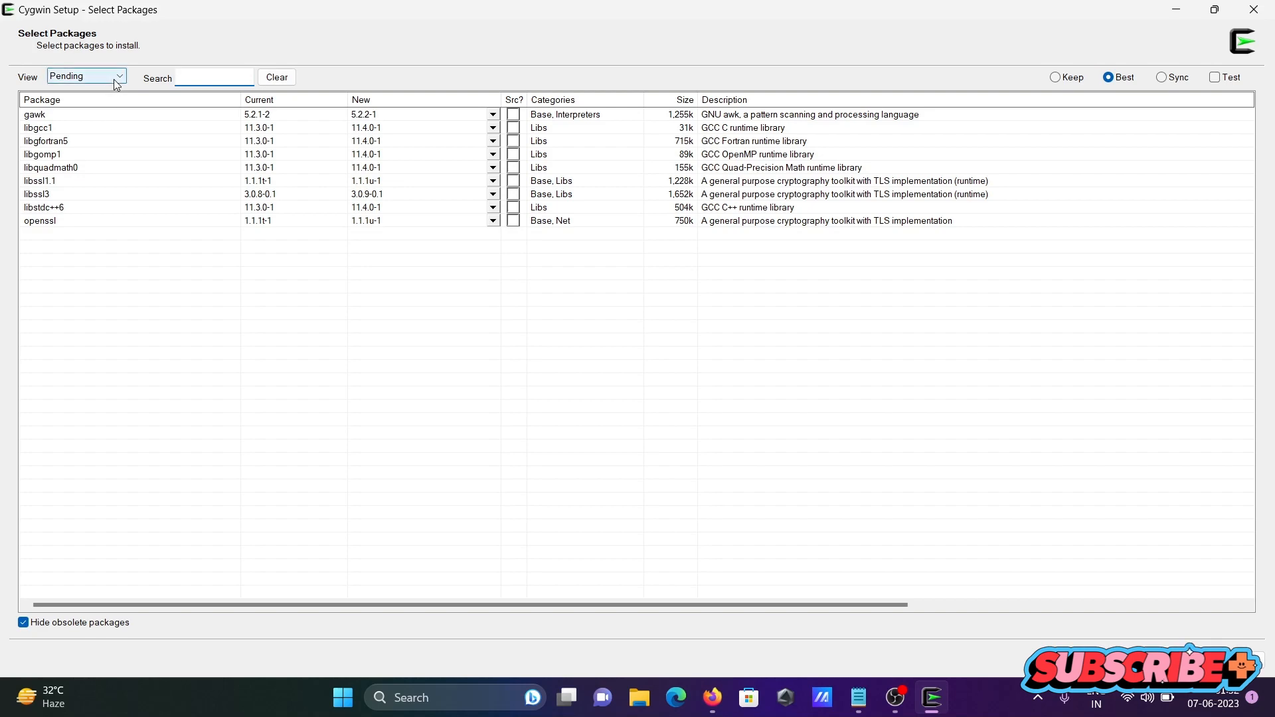
Step: Show the Full package view filtered by 'mysq' and set the mysql client to install version 10.3.14-1
left_click(118, 76)
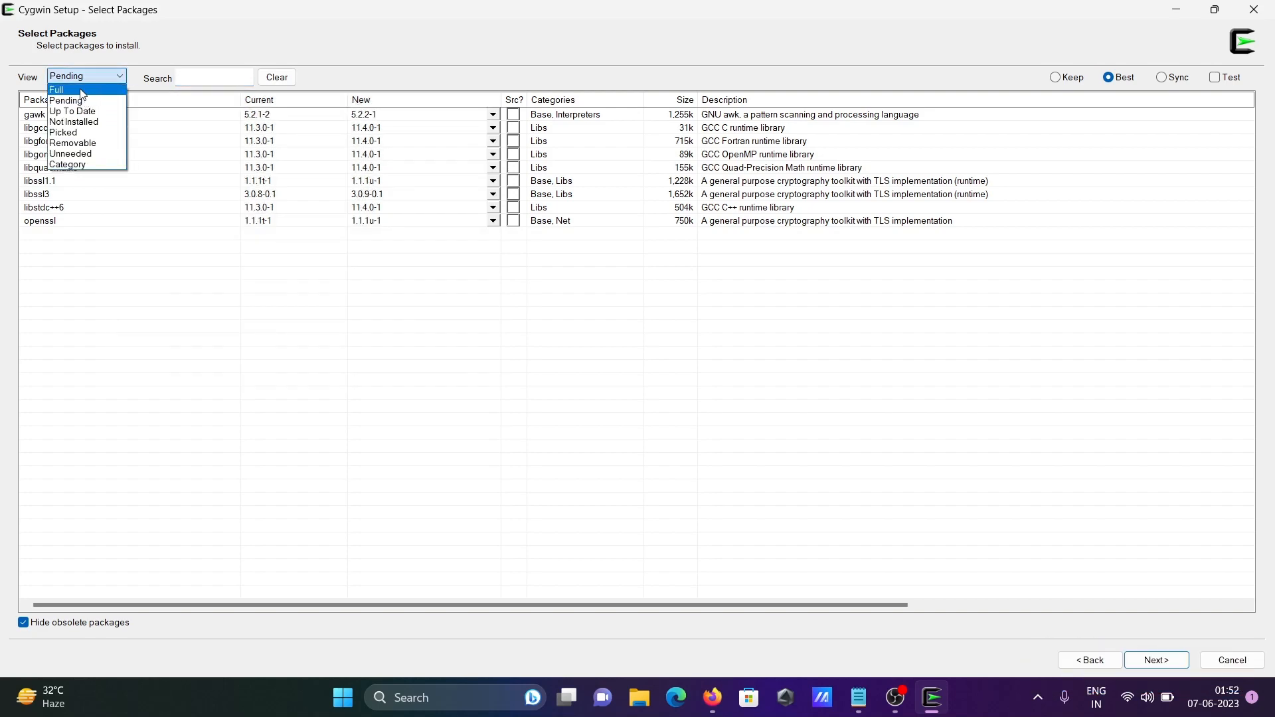
left_click(57, 89)
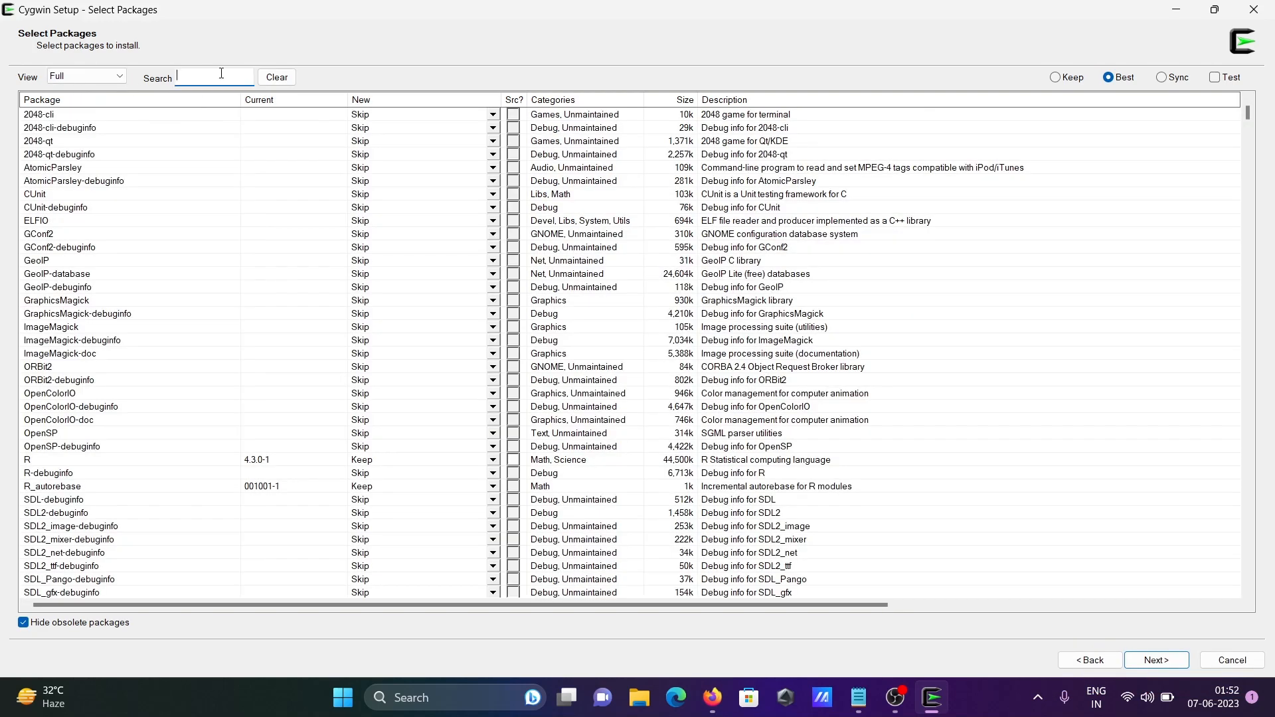
type("mysql")
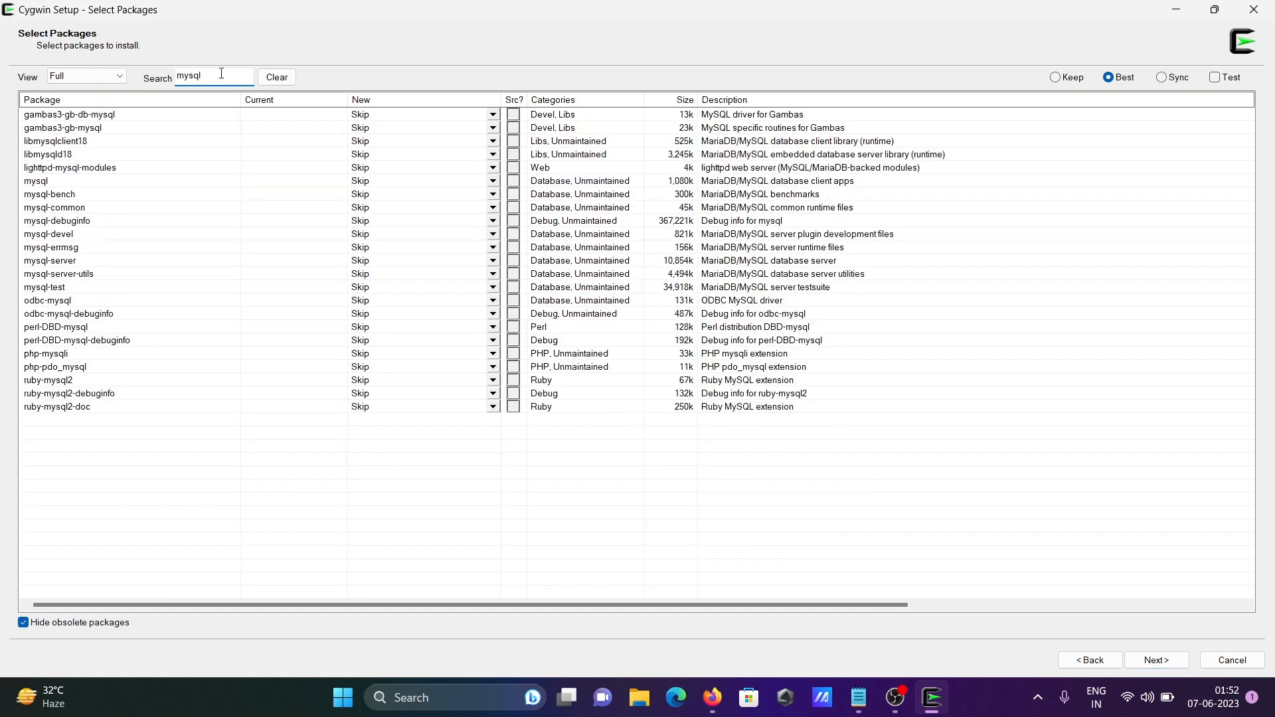
left_click(36, 180)
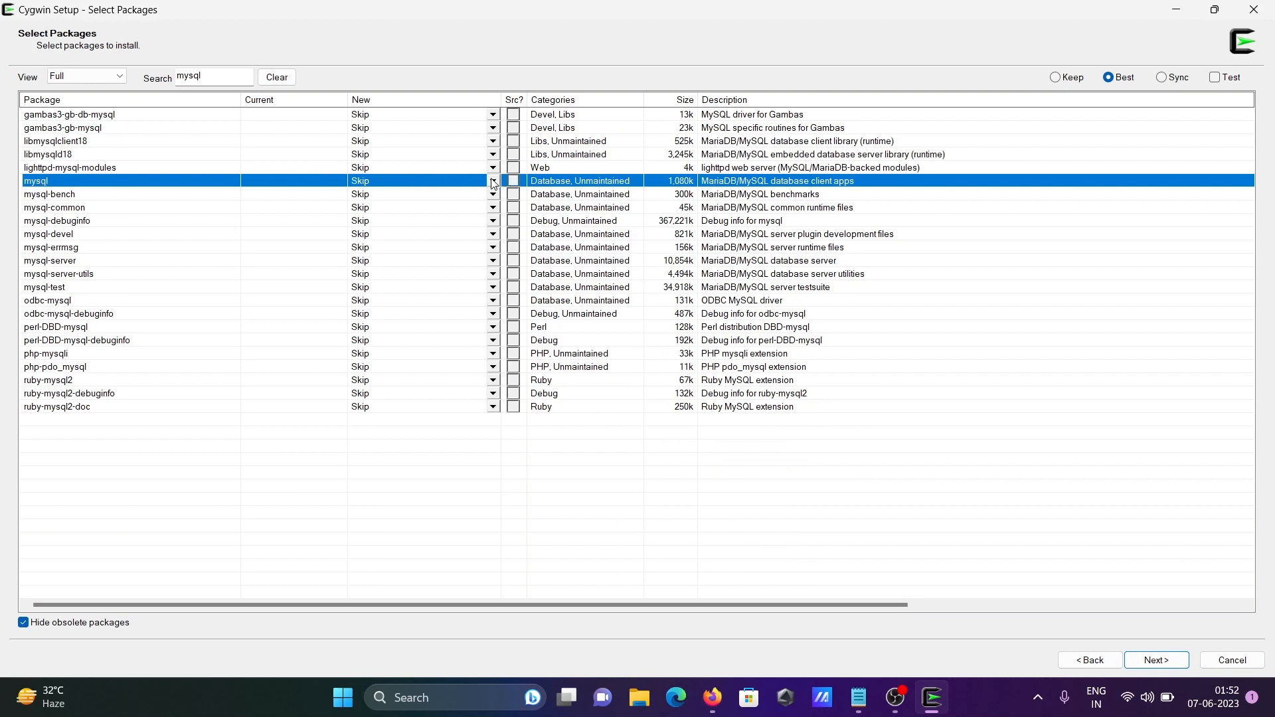
left_click(492, 181)
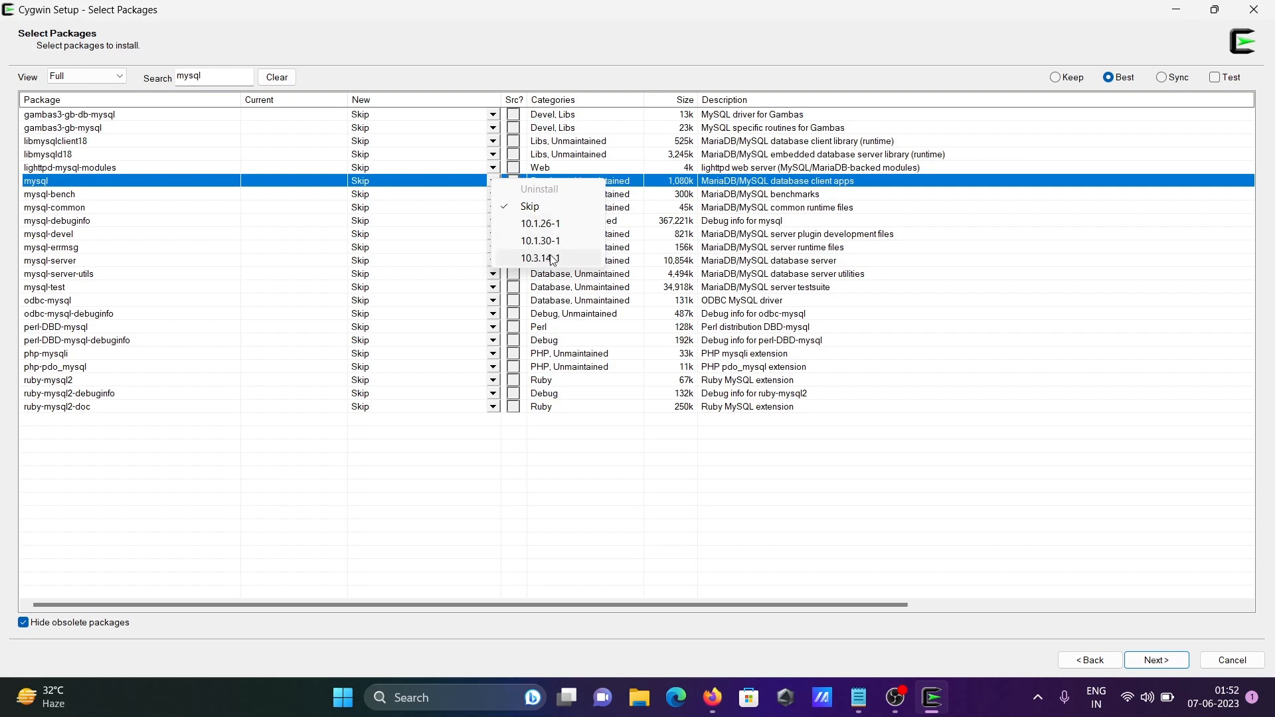
left_click(540, 258)
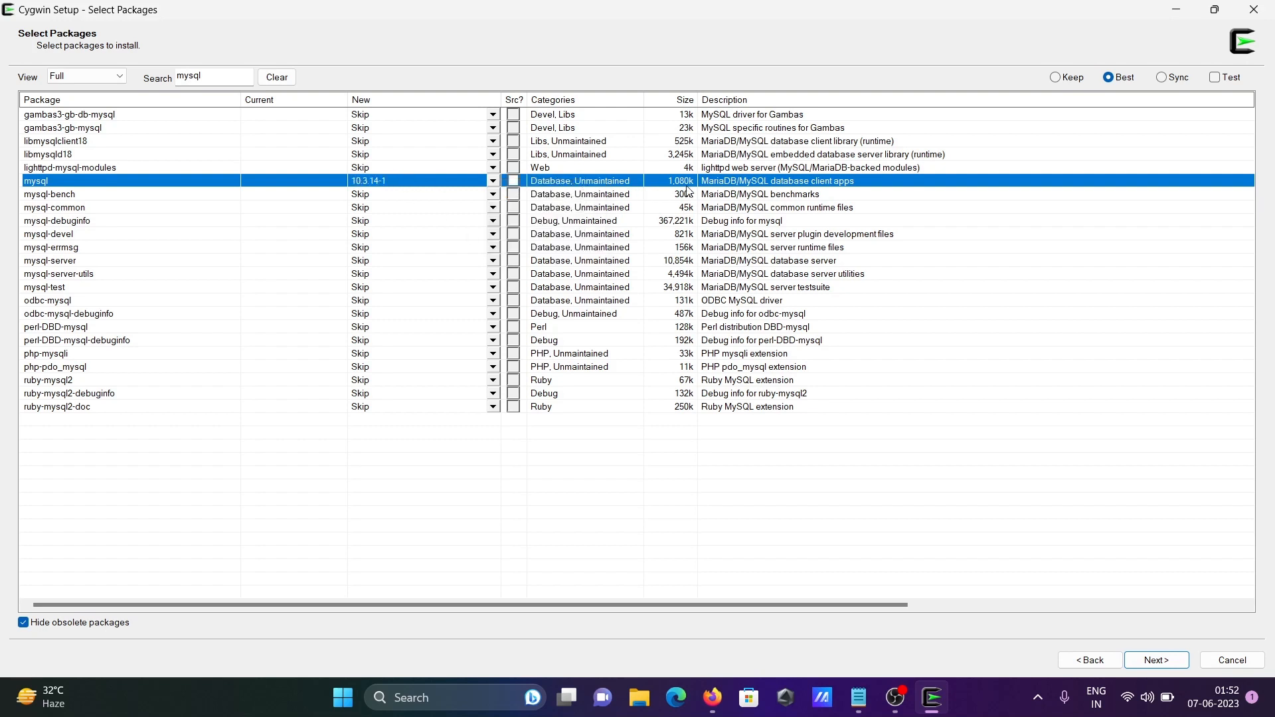
mouse_move(760, 186)
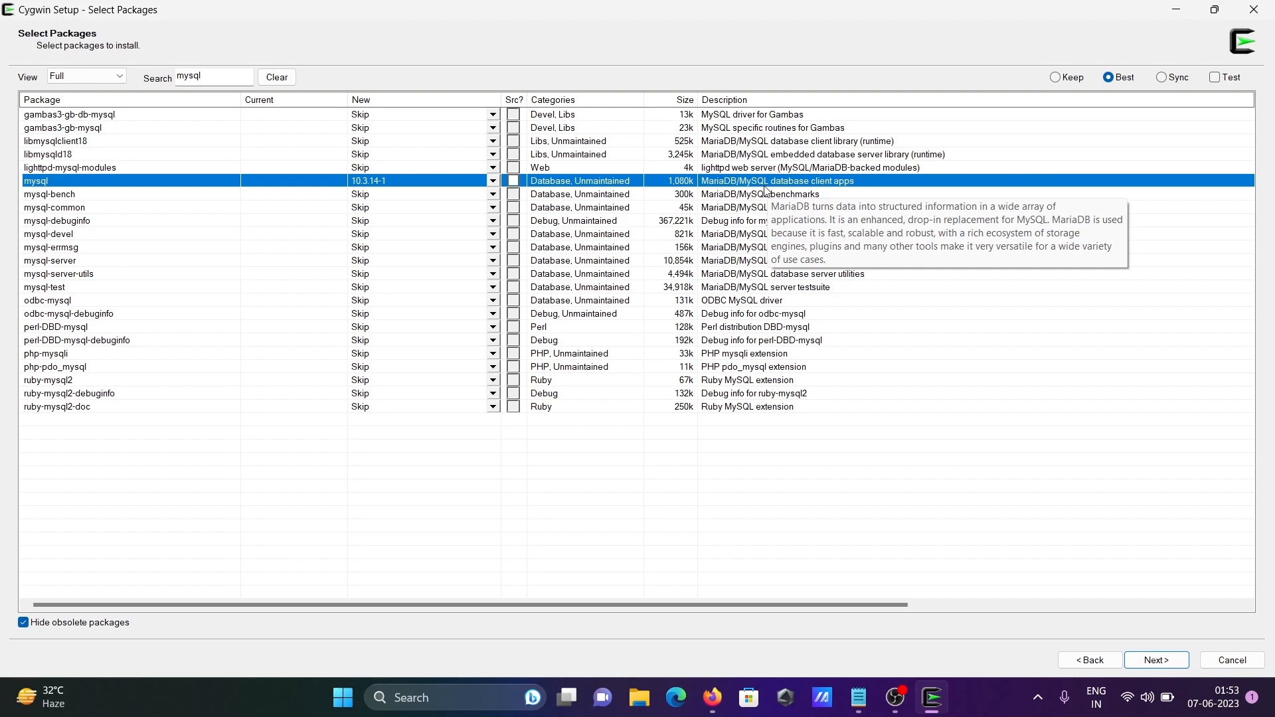
mouse_move(593, 193)
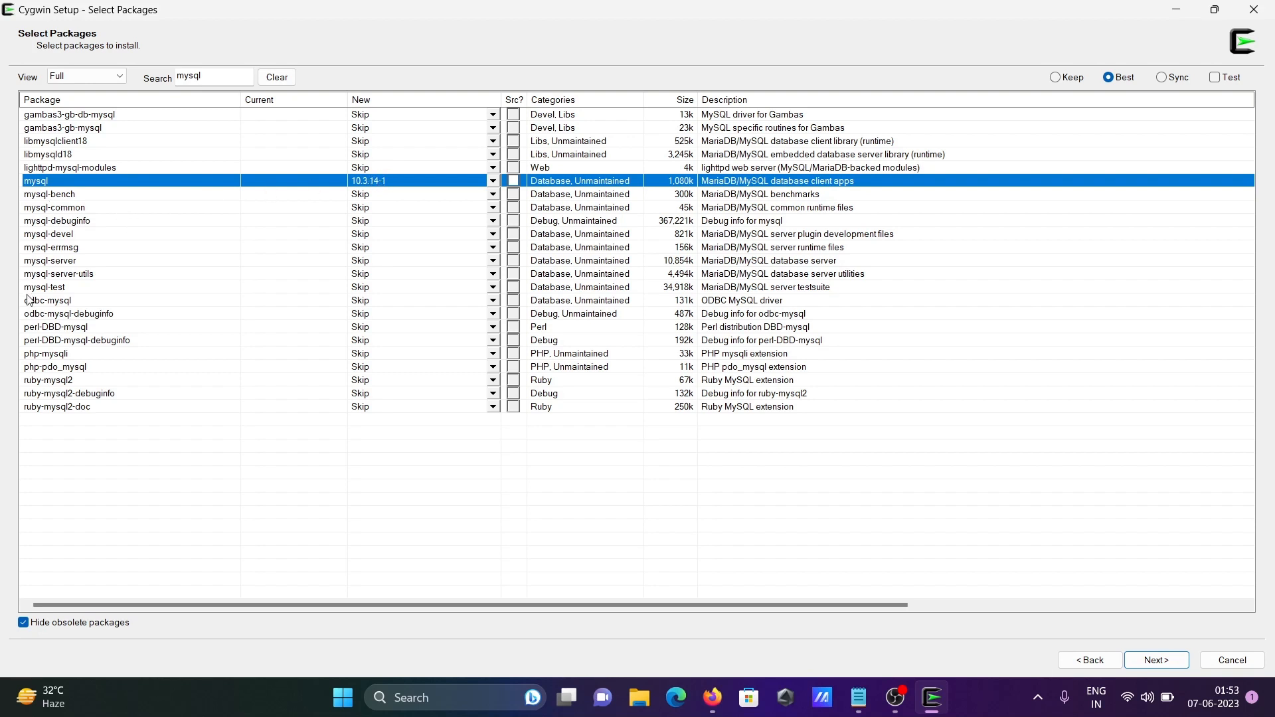
mouse_move(320, 263)
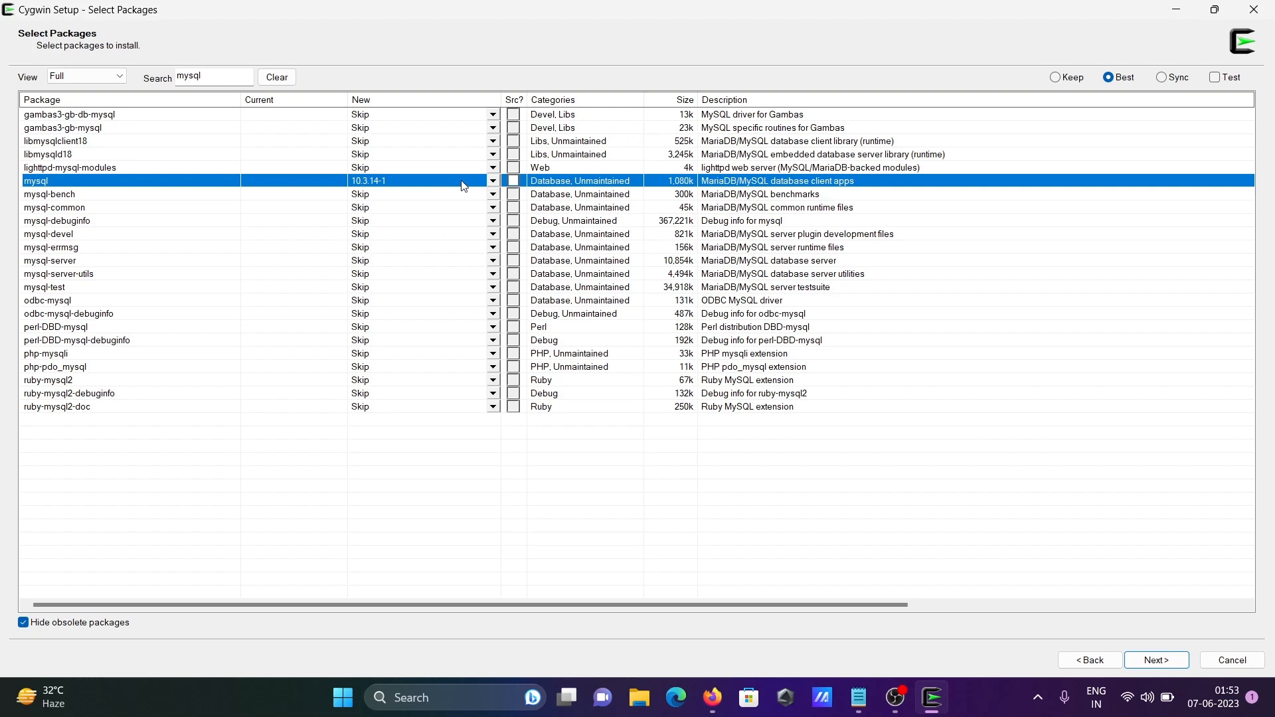
mouse_move(331, 186)
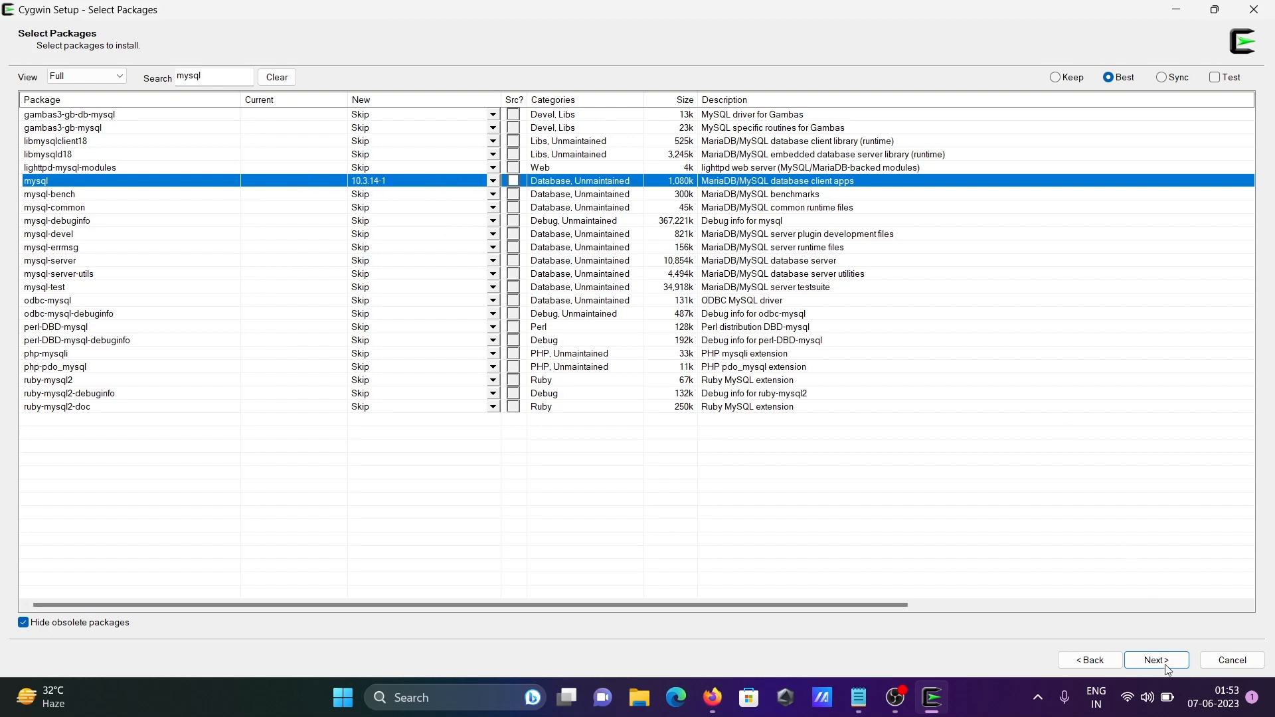
Step: Review the pending mysql changes with dependencies and start the installation
left_click(1154, 660)
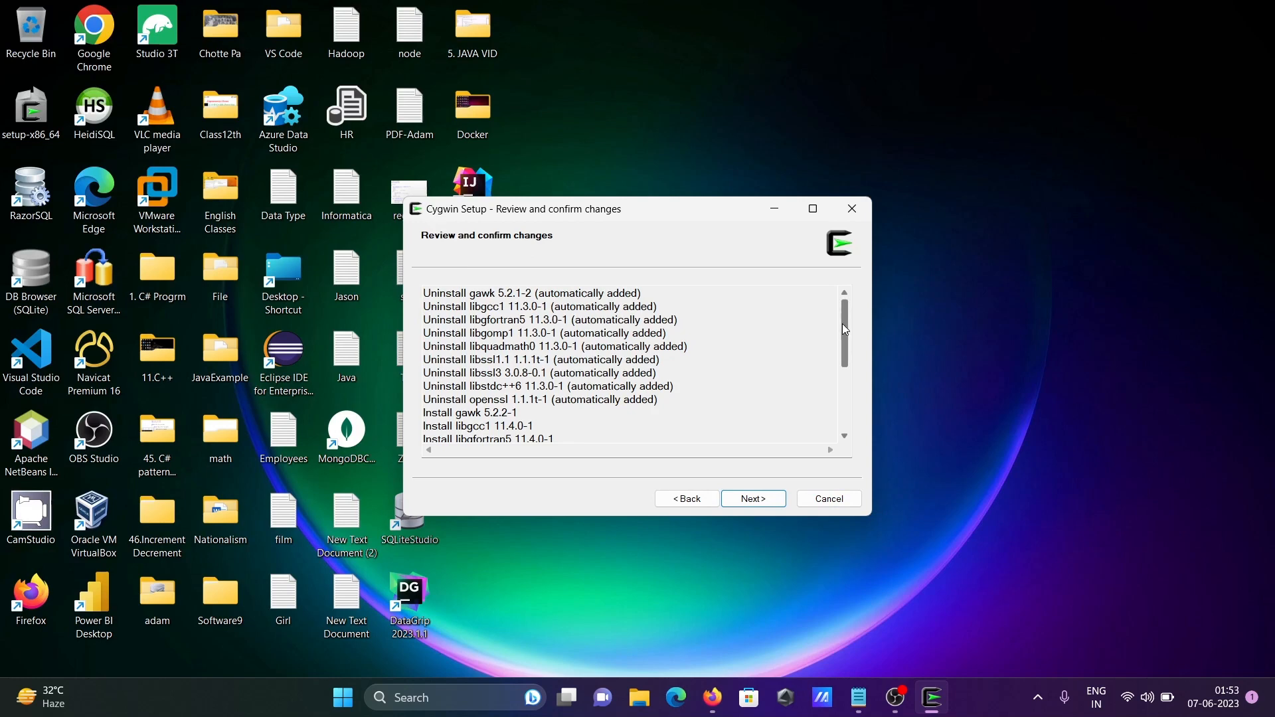
scroll("down", 3)
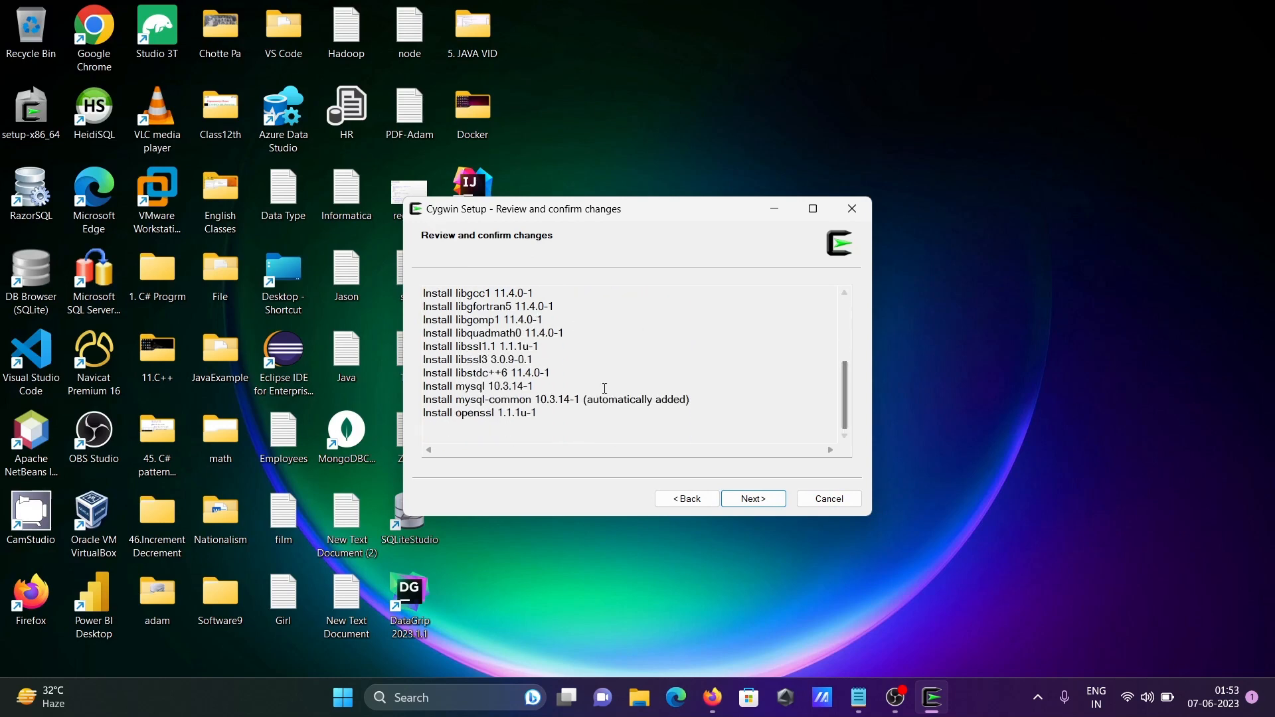
left_click(750, 498)
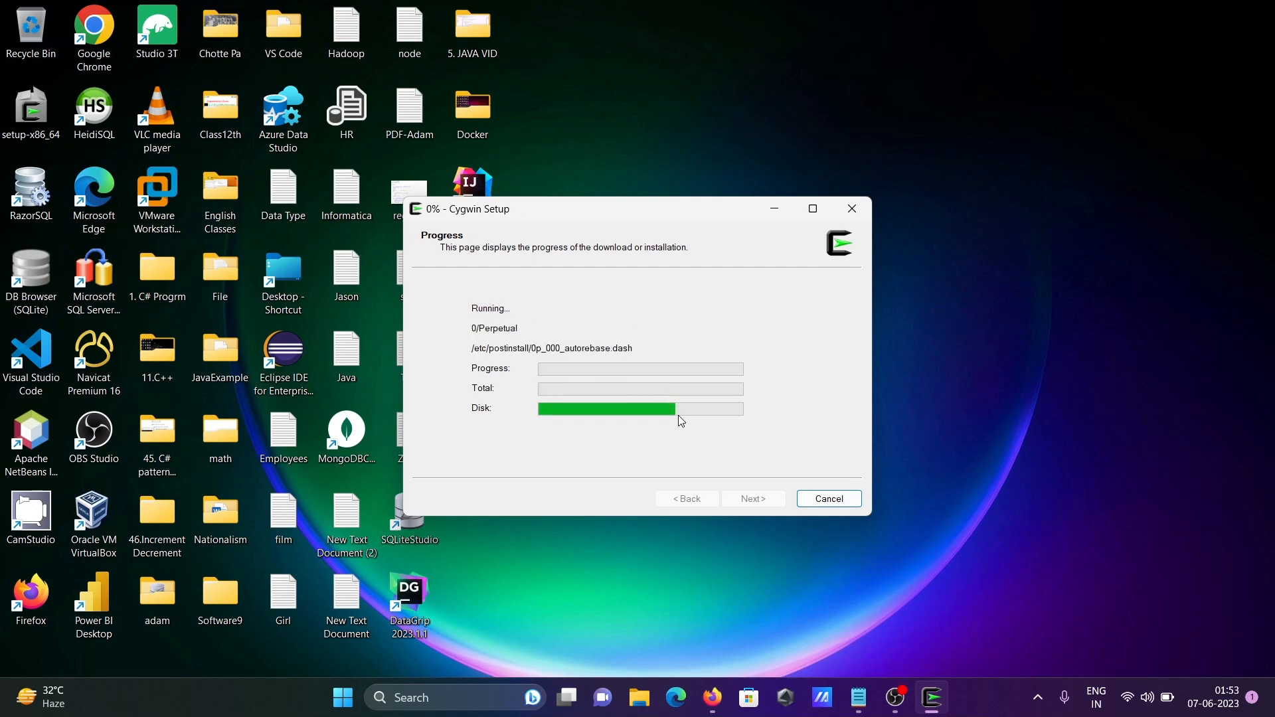
mouse_move(867, 621)
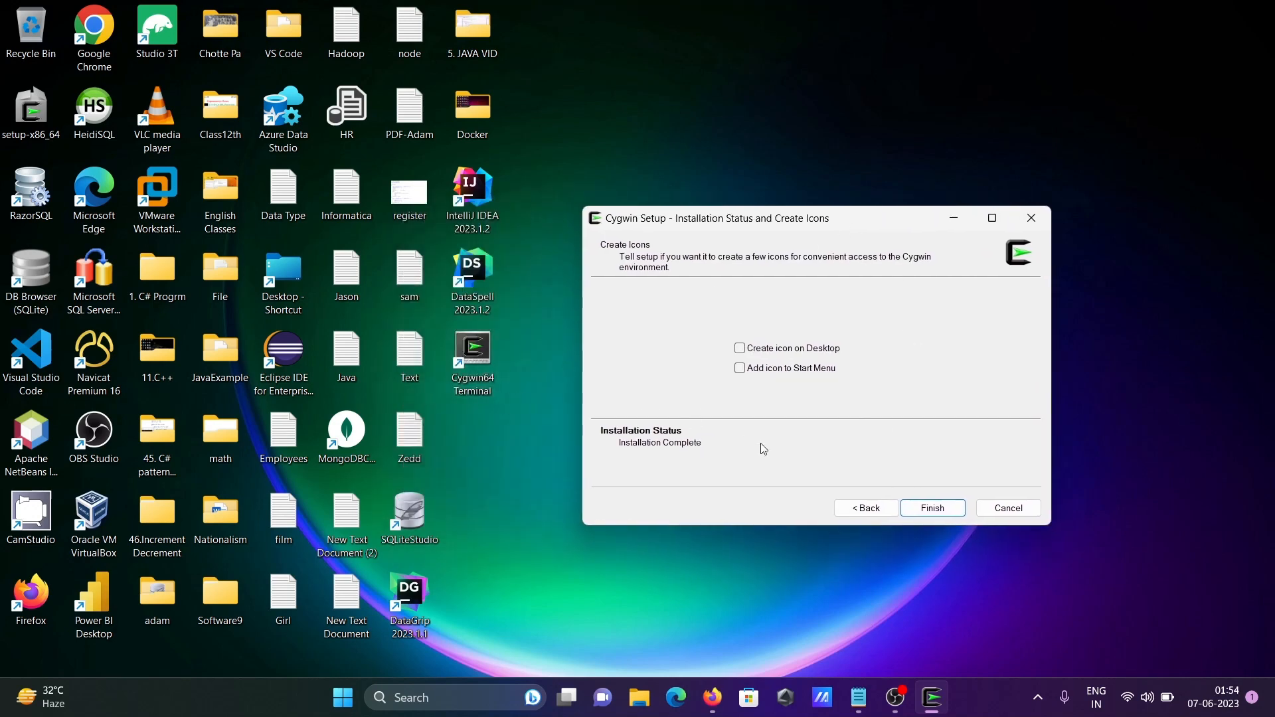
Step: Finish the installer, start a Cygwin64 Terminal and enter mysql --version at the prompt
left_click(931, 507)
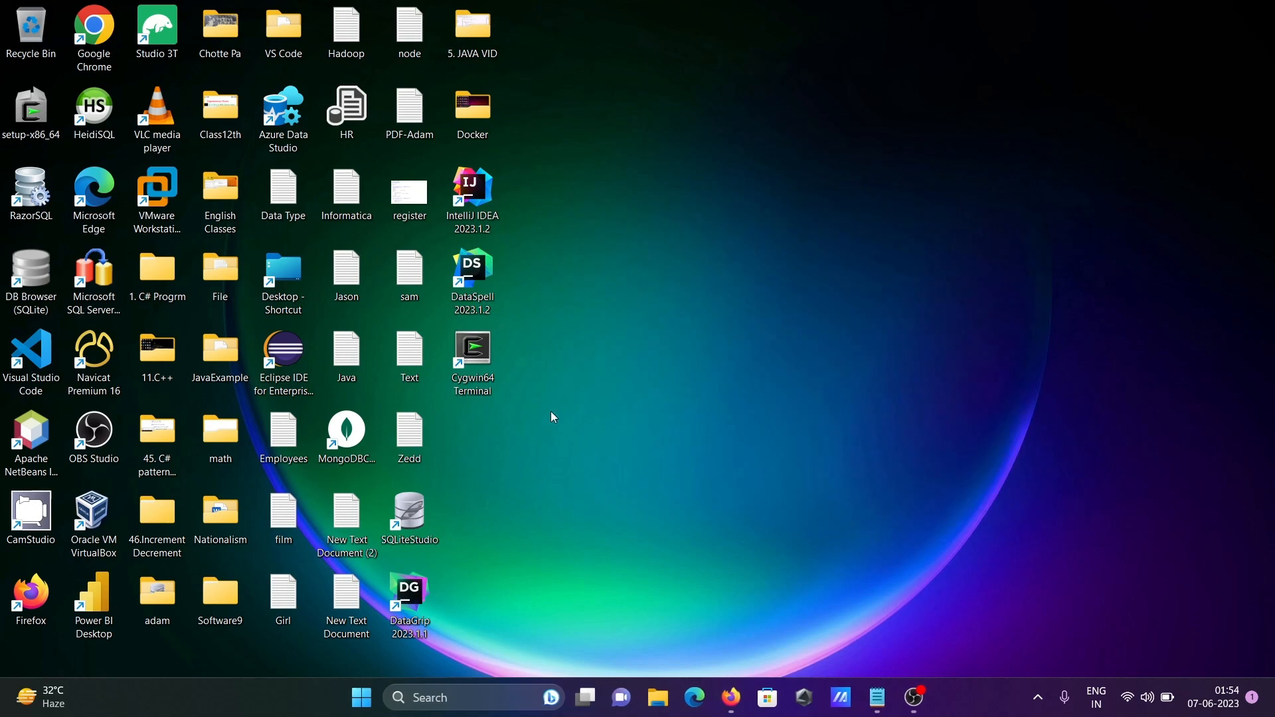
double_click(472, 349)
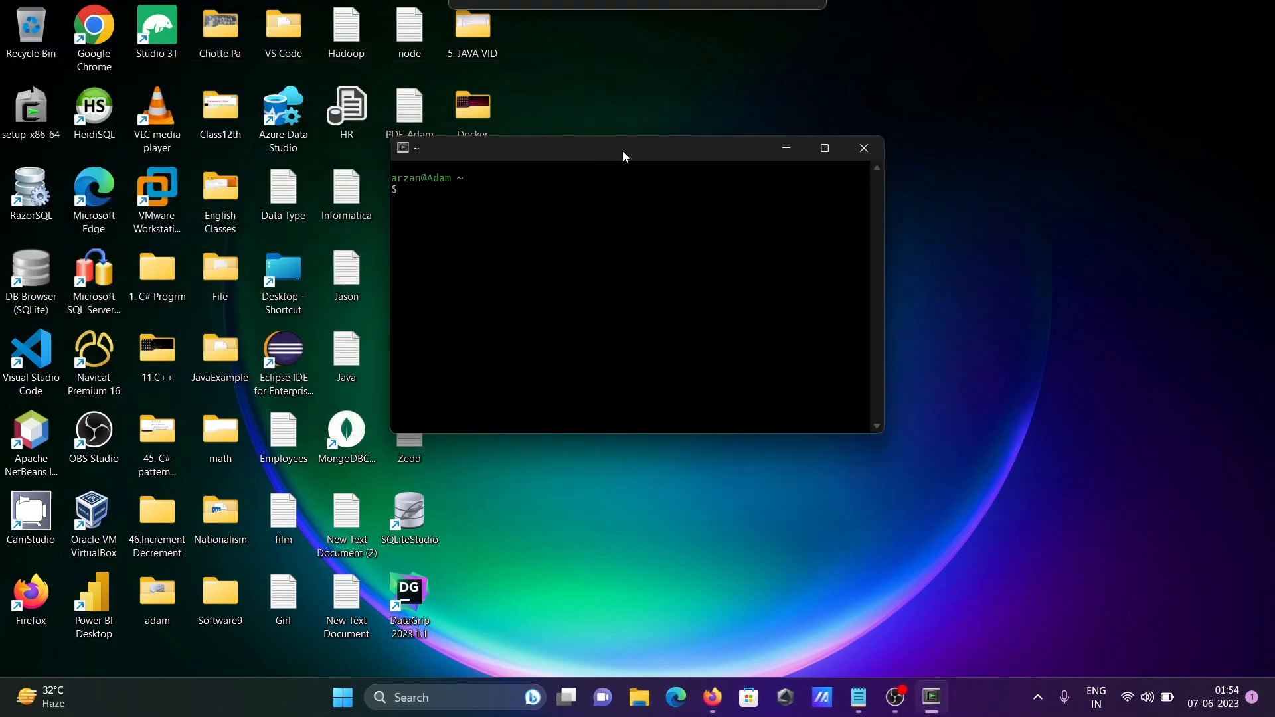
left_click_drag(621, 147, 657, 201)
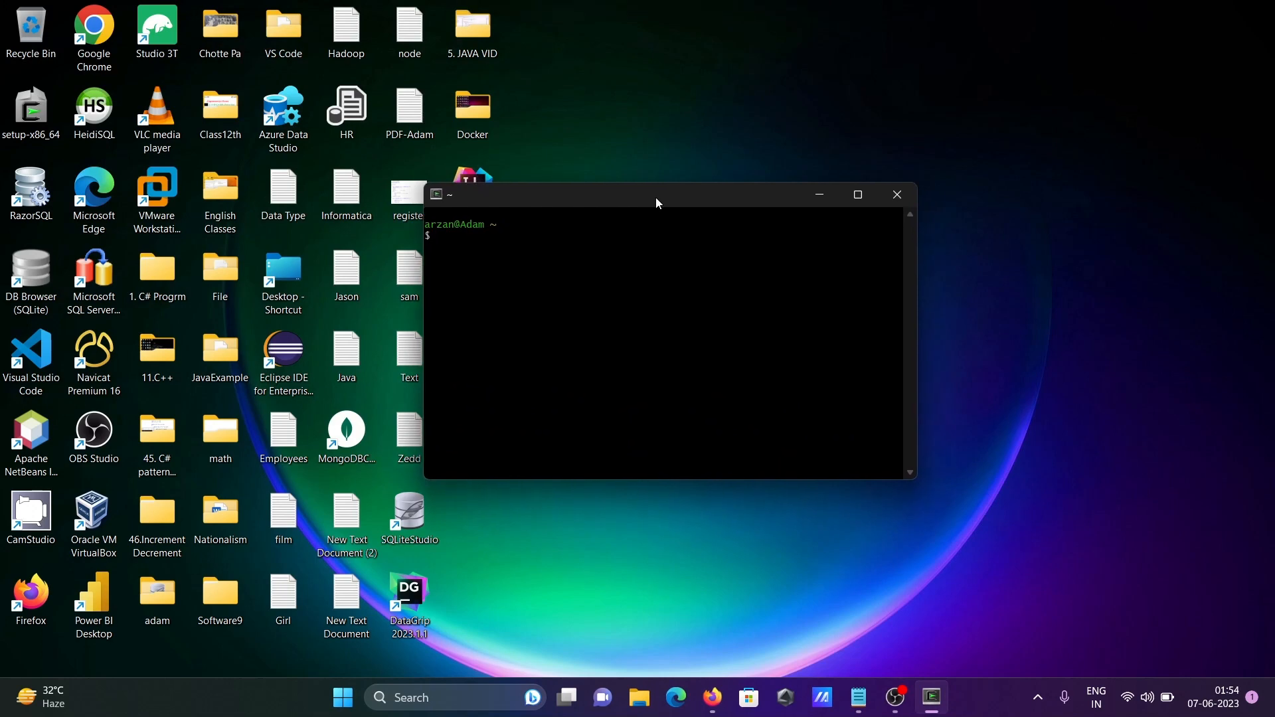
type("mysql --ver")
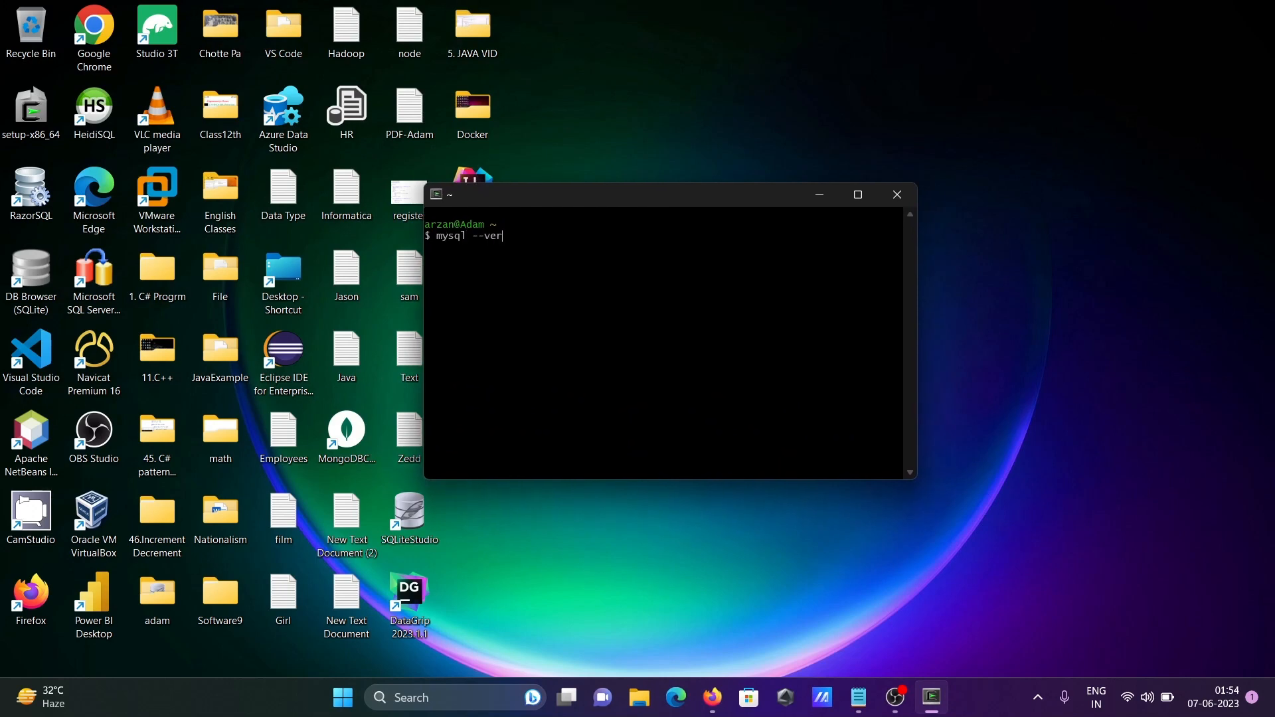
type("sion")
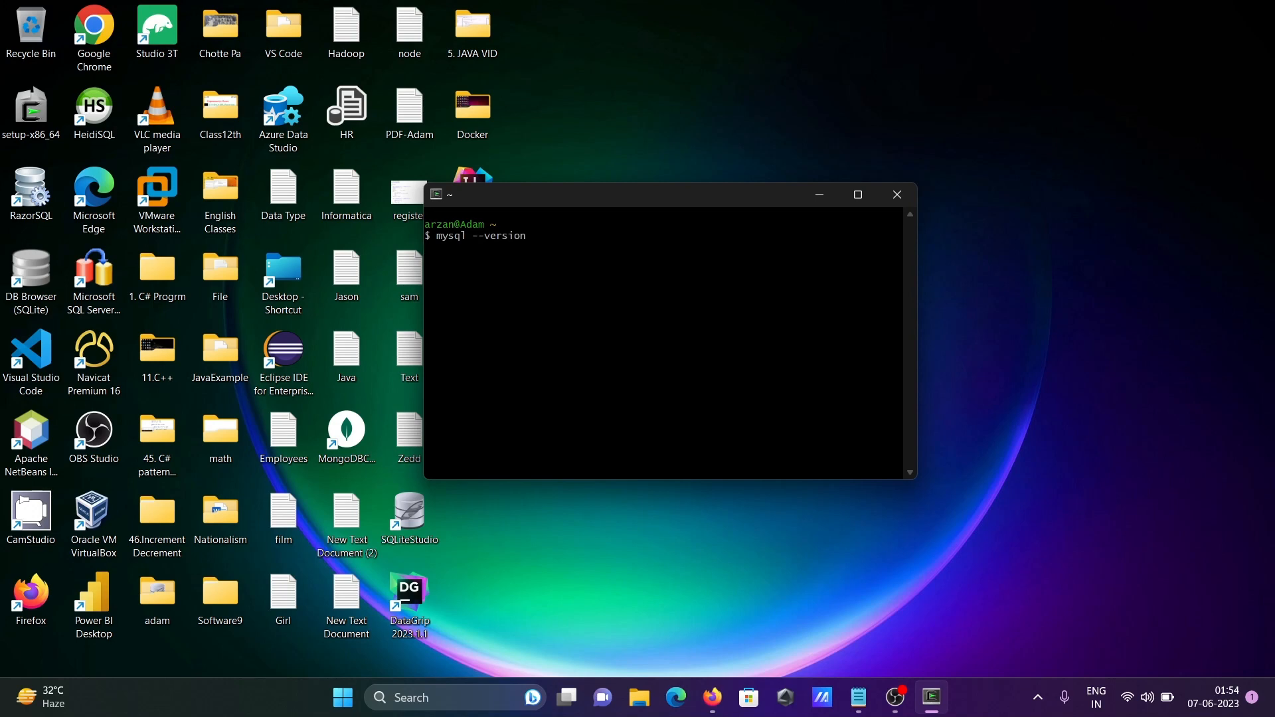
mouse_move(751, 200)
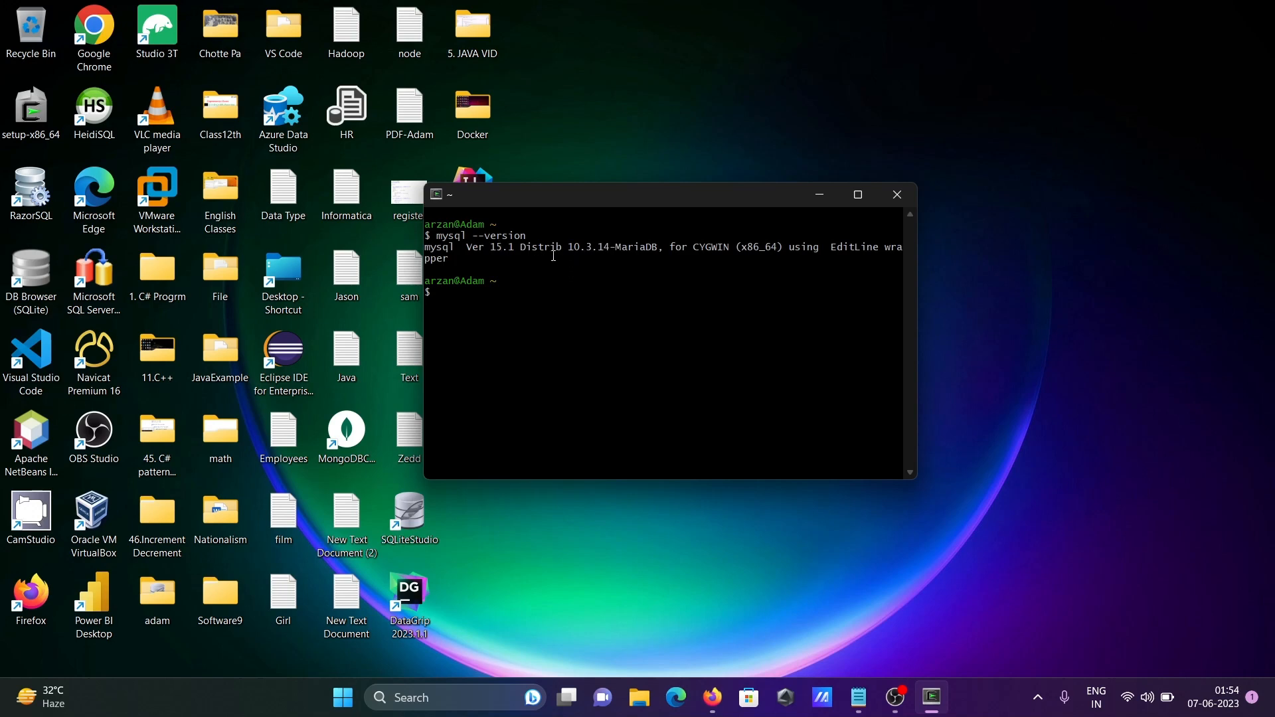
mouse_move(601, 255)
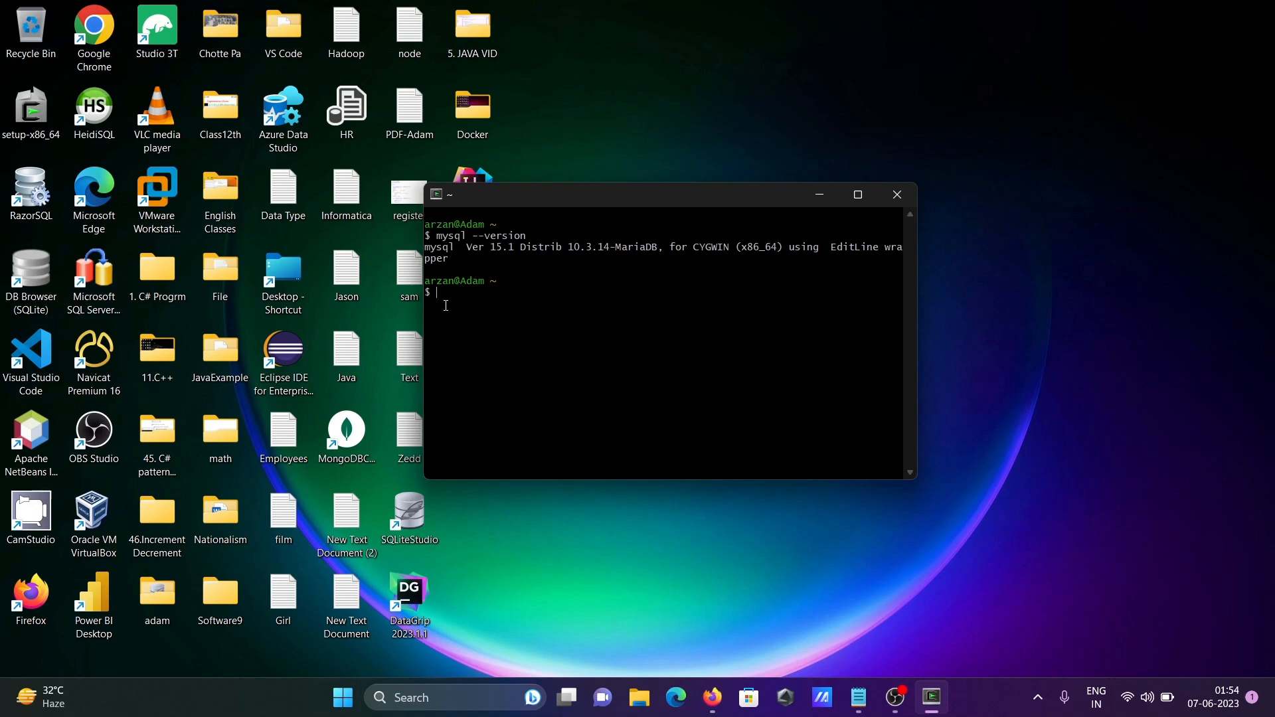
Step: Run mysql -u root -p -h 127.0.0.1 to reach the MariaDB monitor as root
type("mysql")
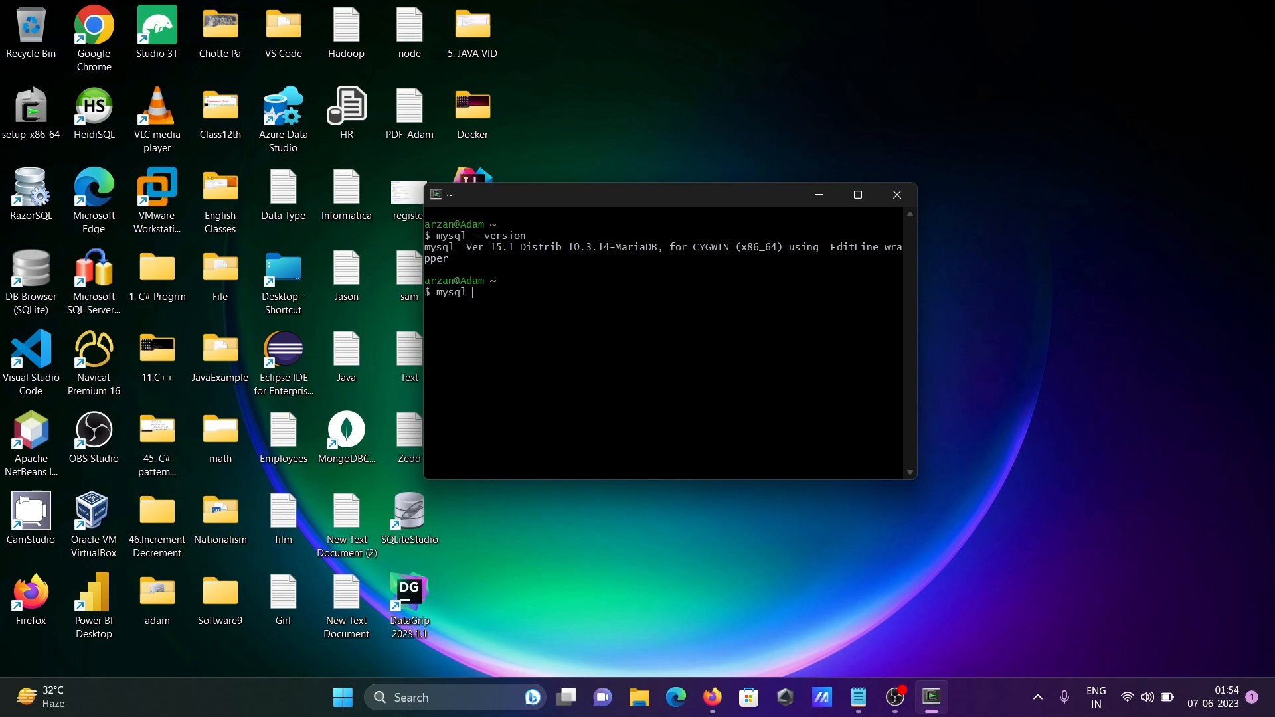
type("-u")
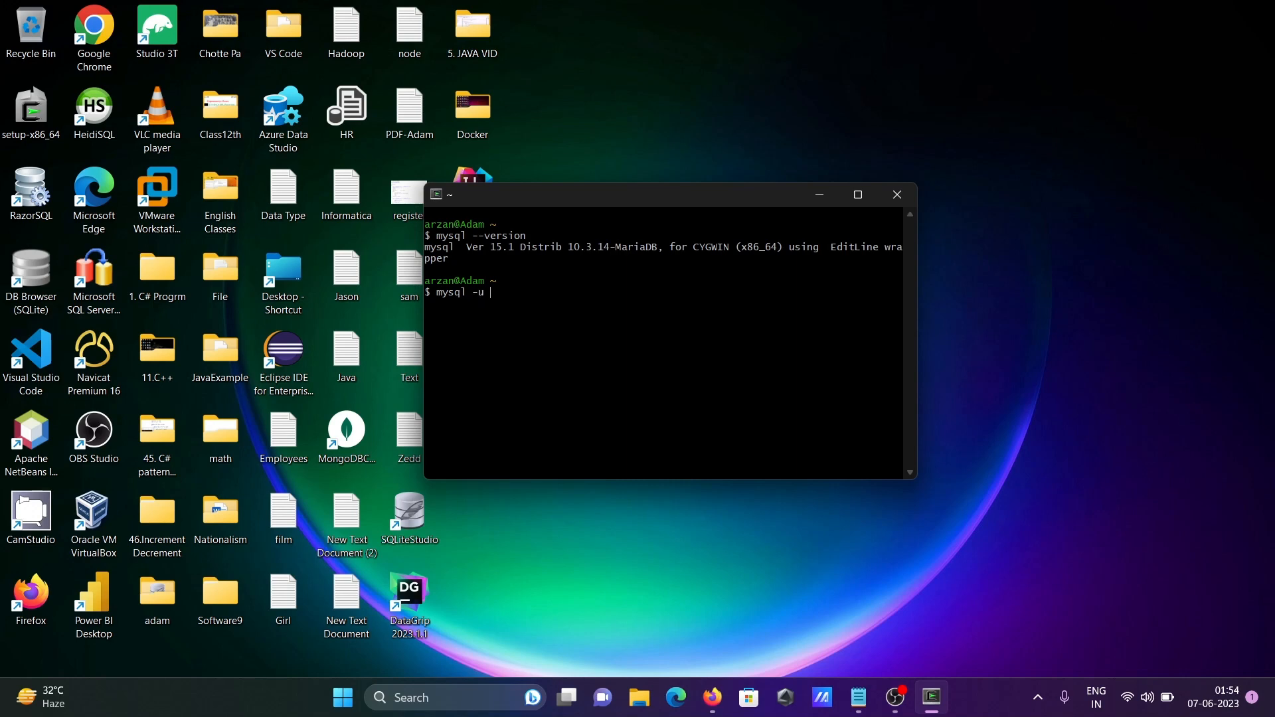
type("roo")
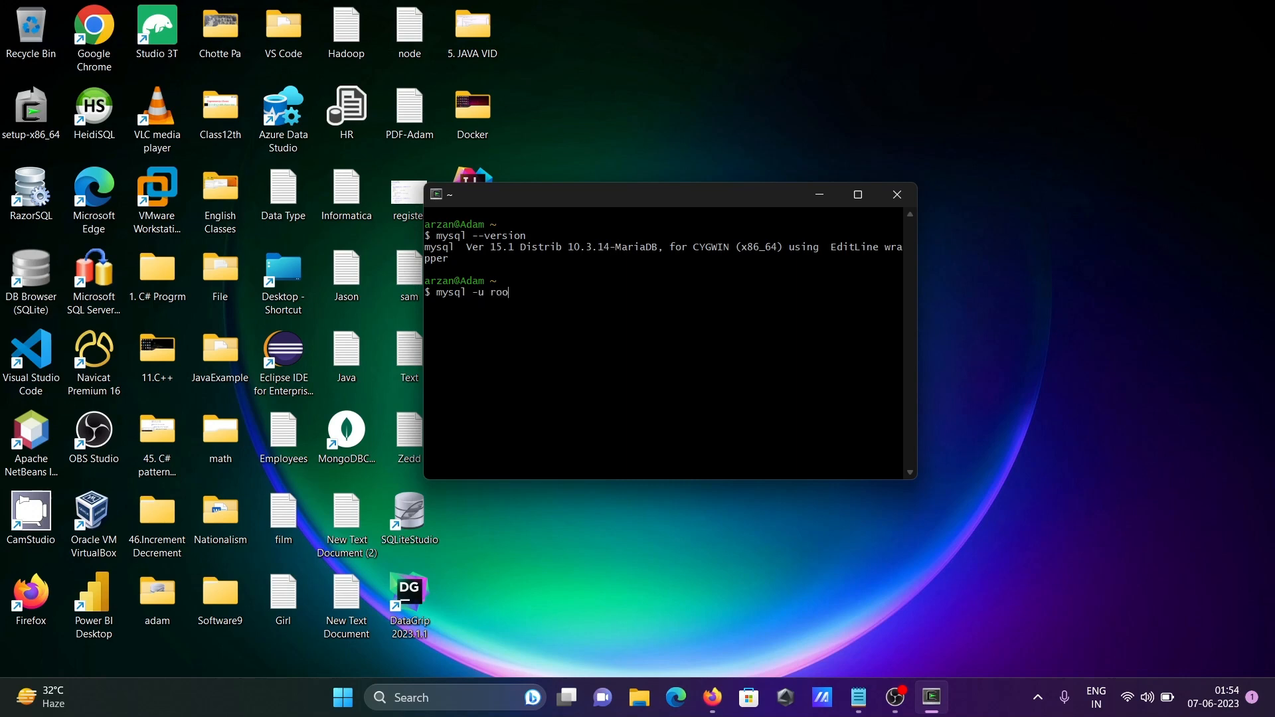
type("t")
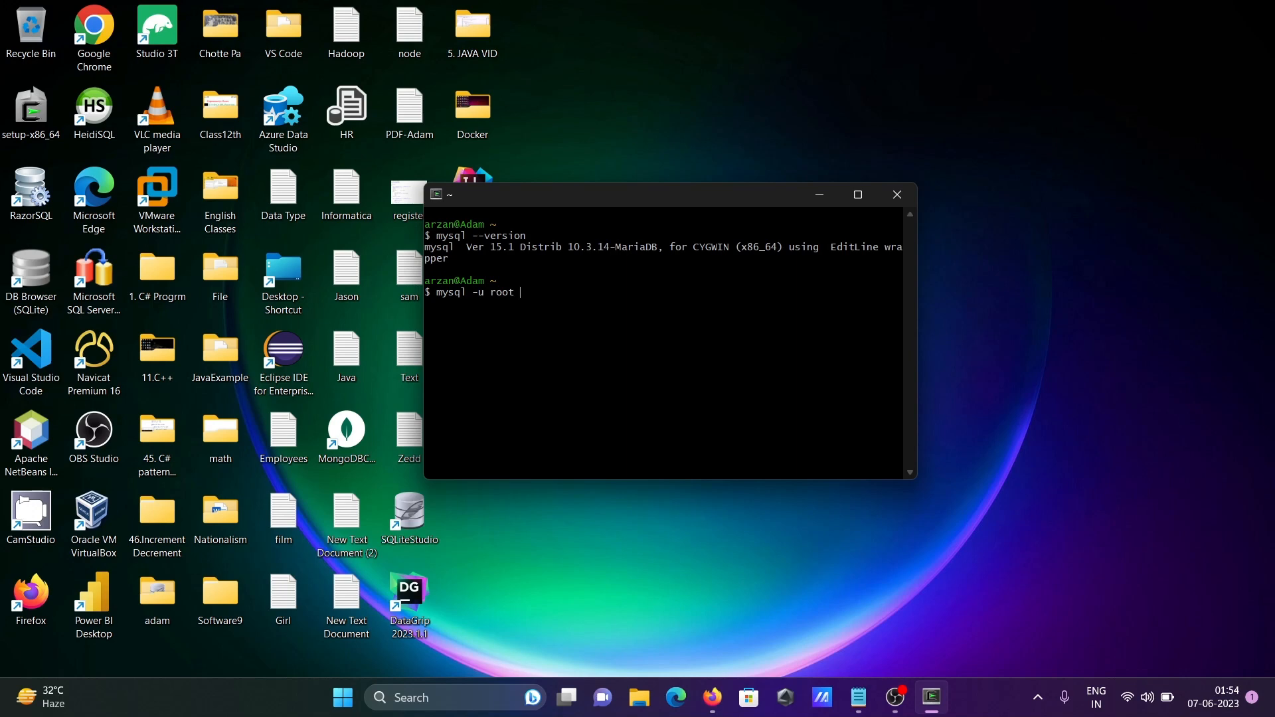
type("-p -")
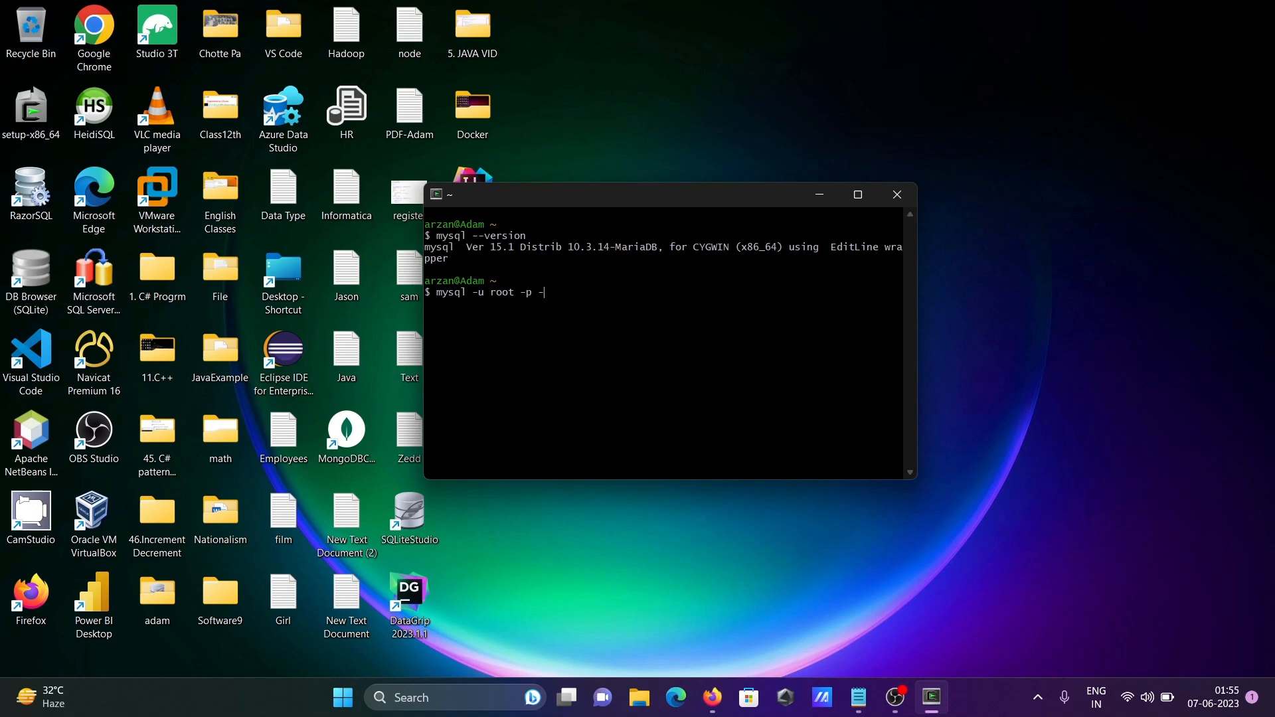
type("h")
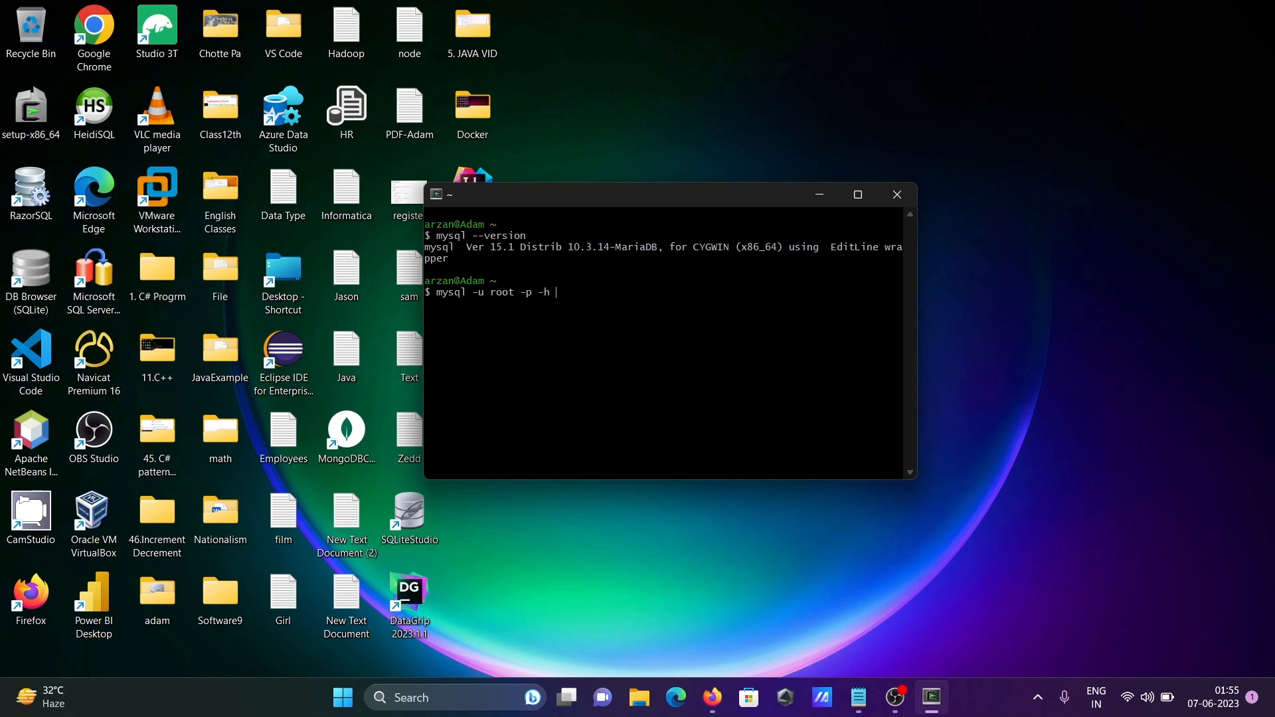
type("127")
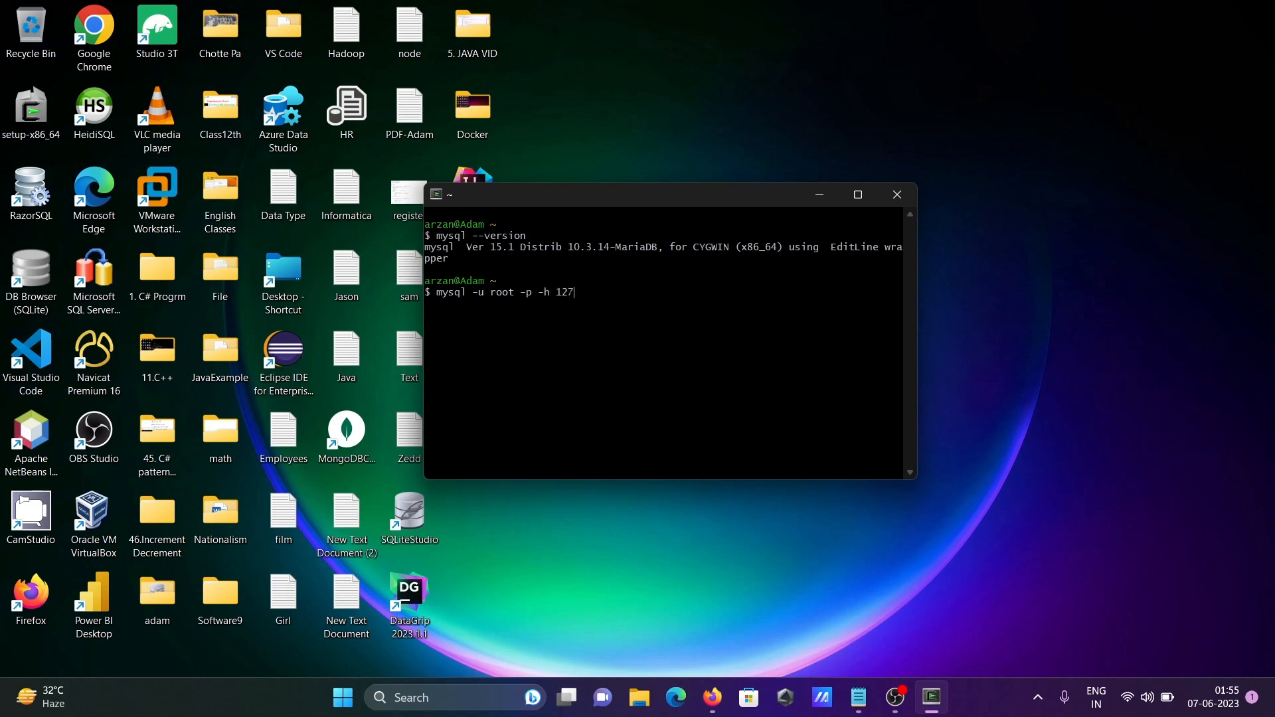
type(".")
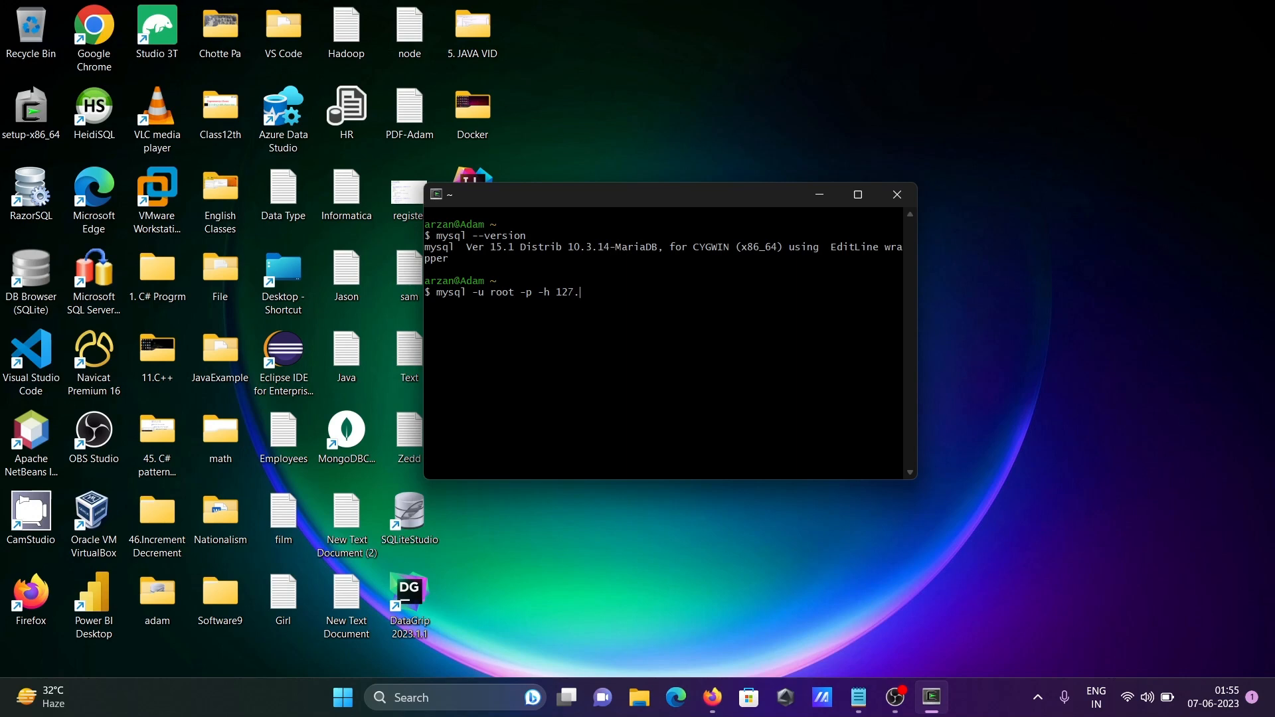
type("0.0")
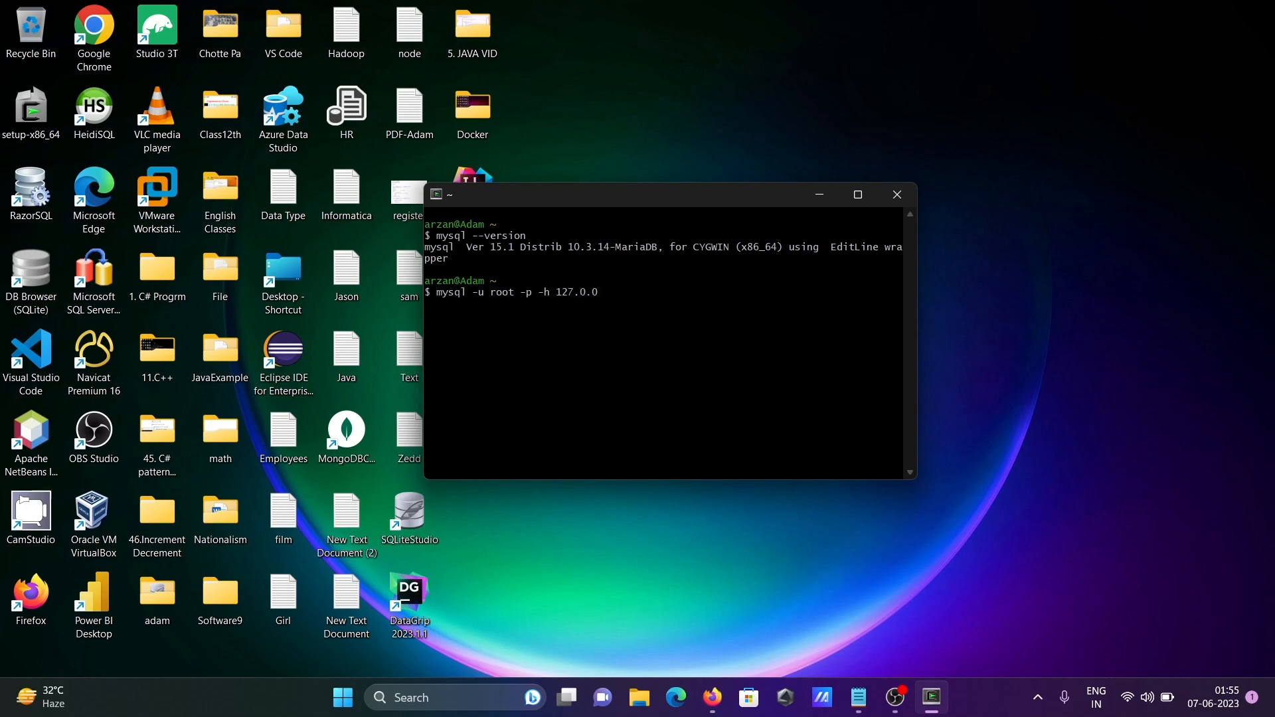
type(".1")
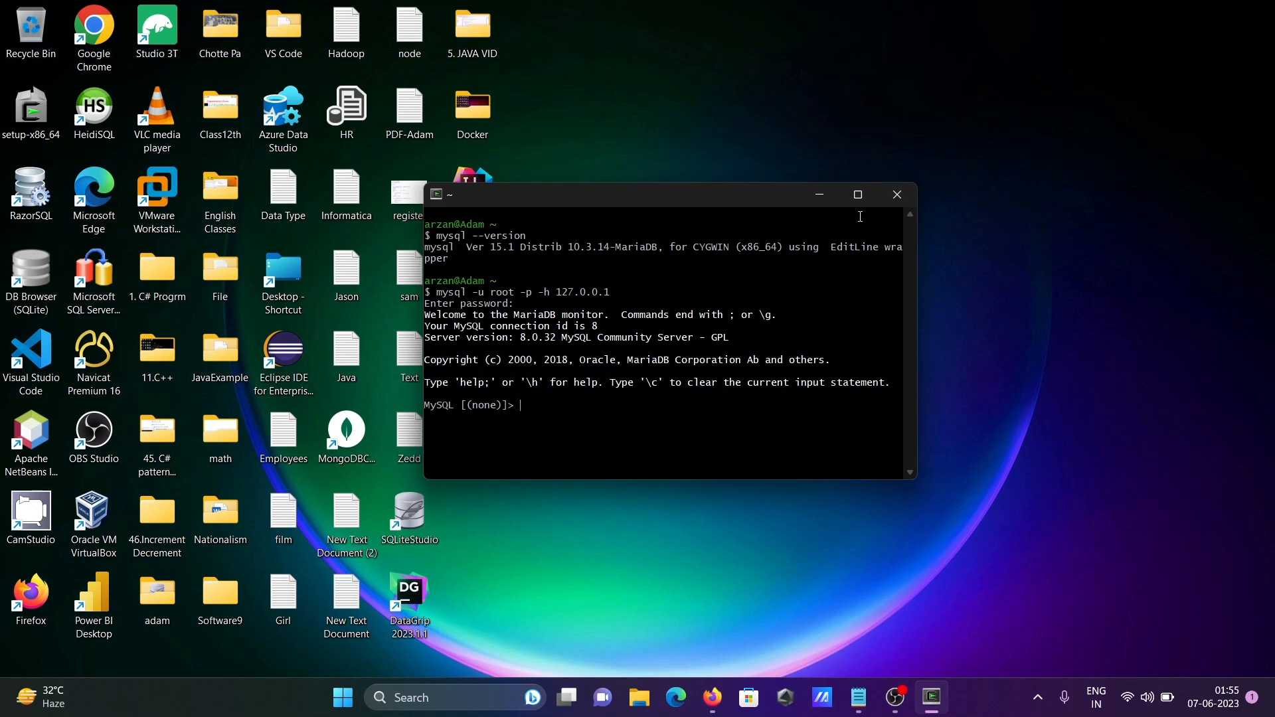
Step: Run show databases; to list the seven databases including adam, sakila and world
left_click(856, 194)
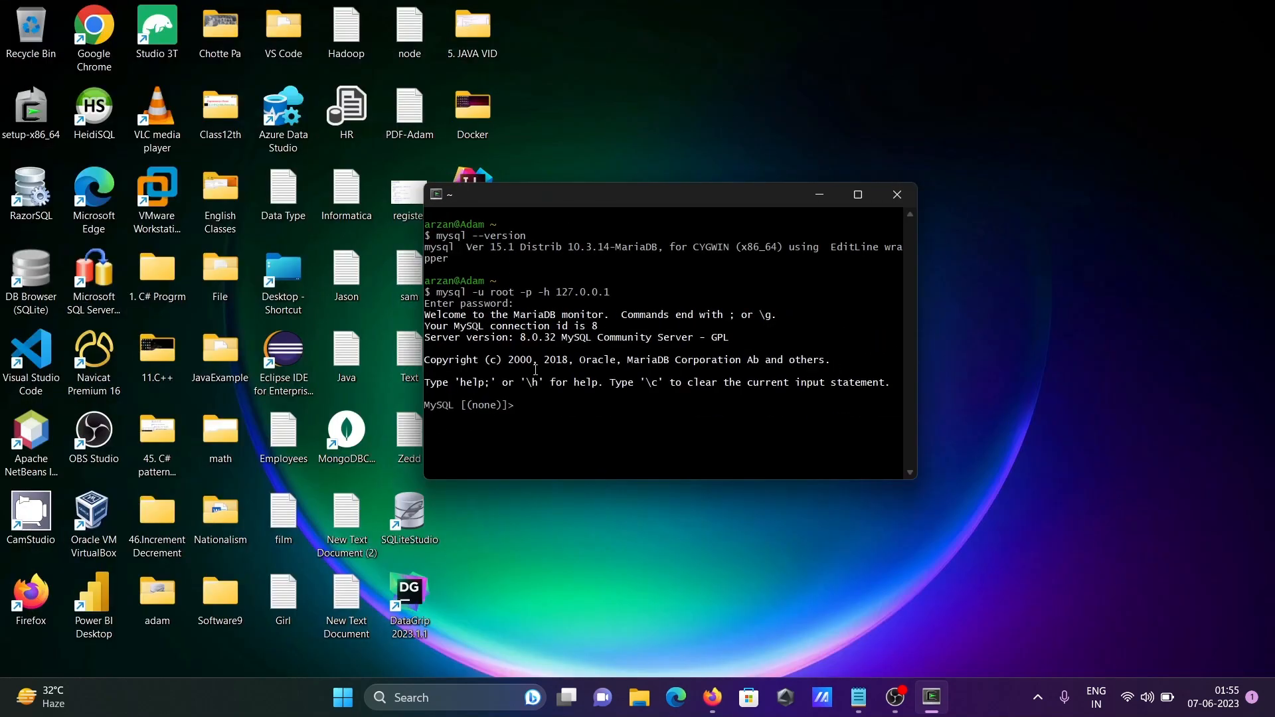
mouse_move(569, 413)
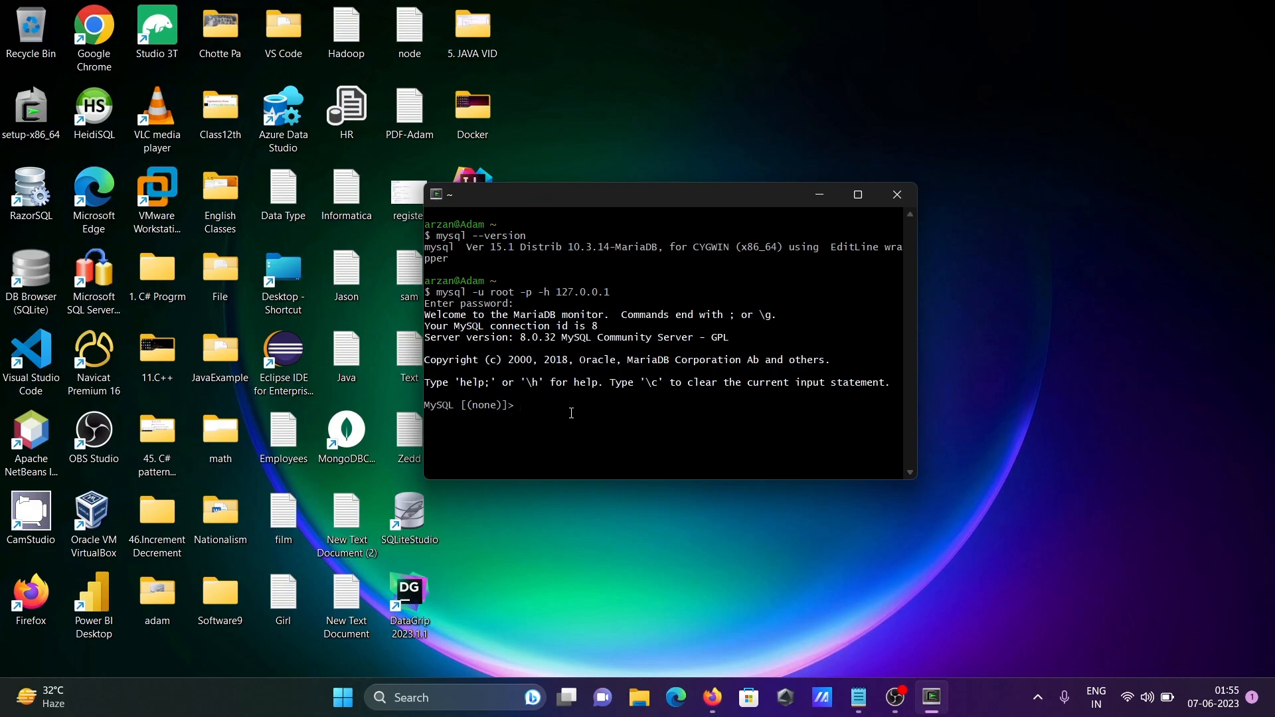
type("show datab")
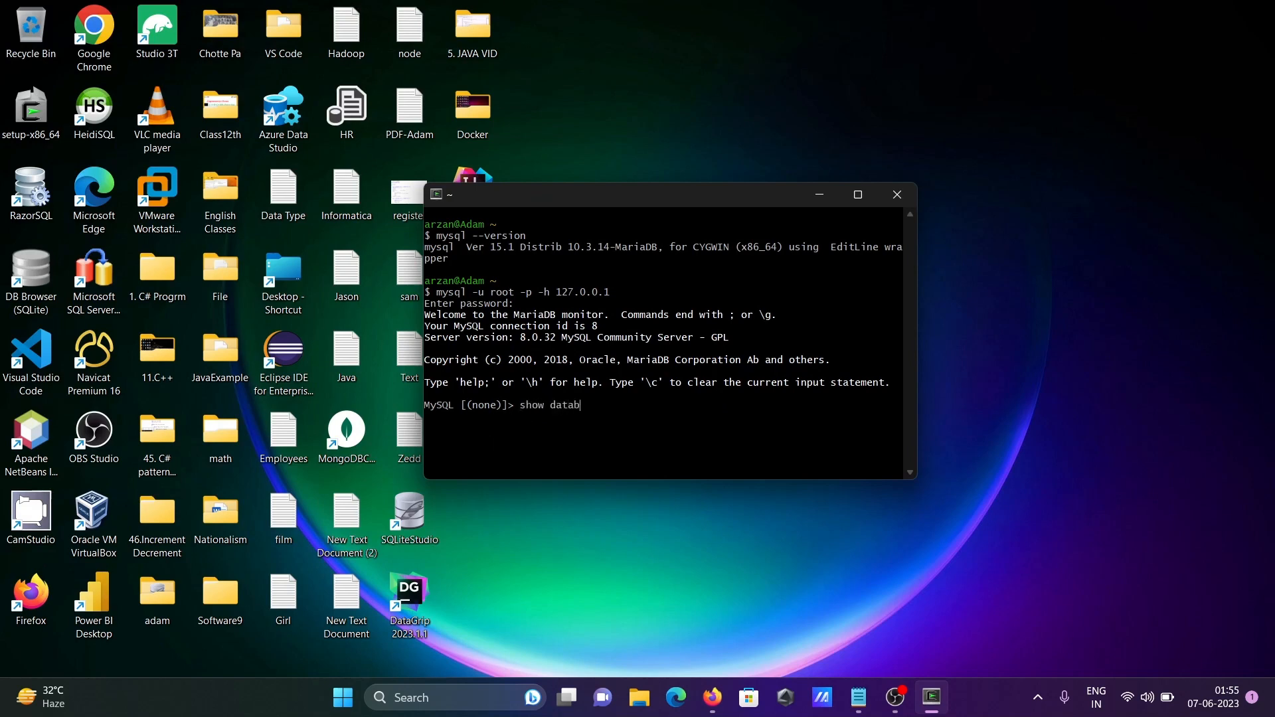
type("ases;")
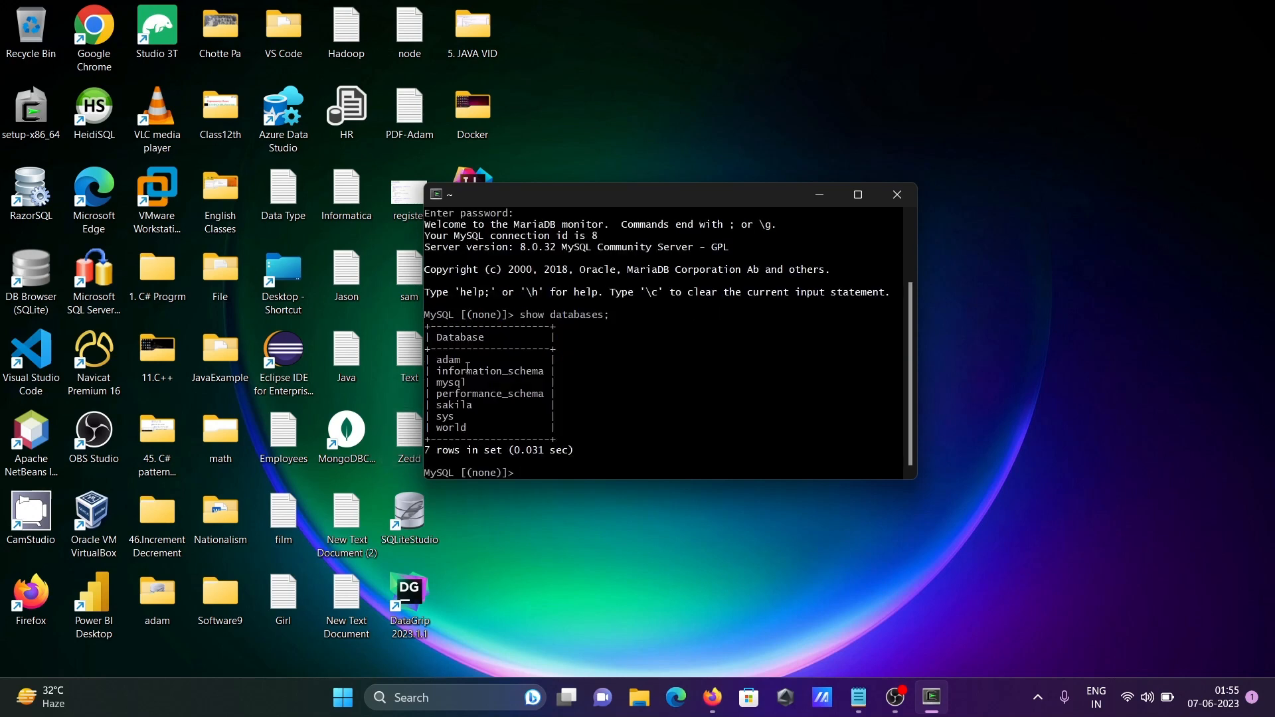
mouse_move(575, 430)
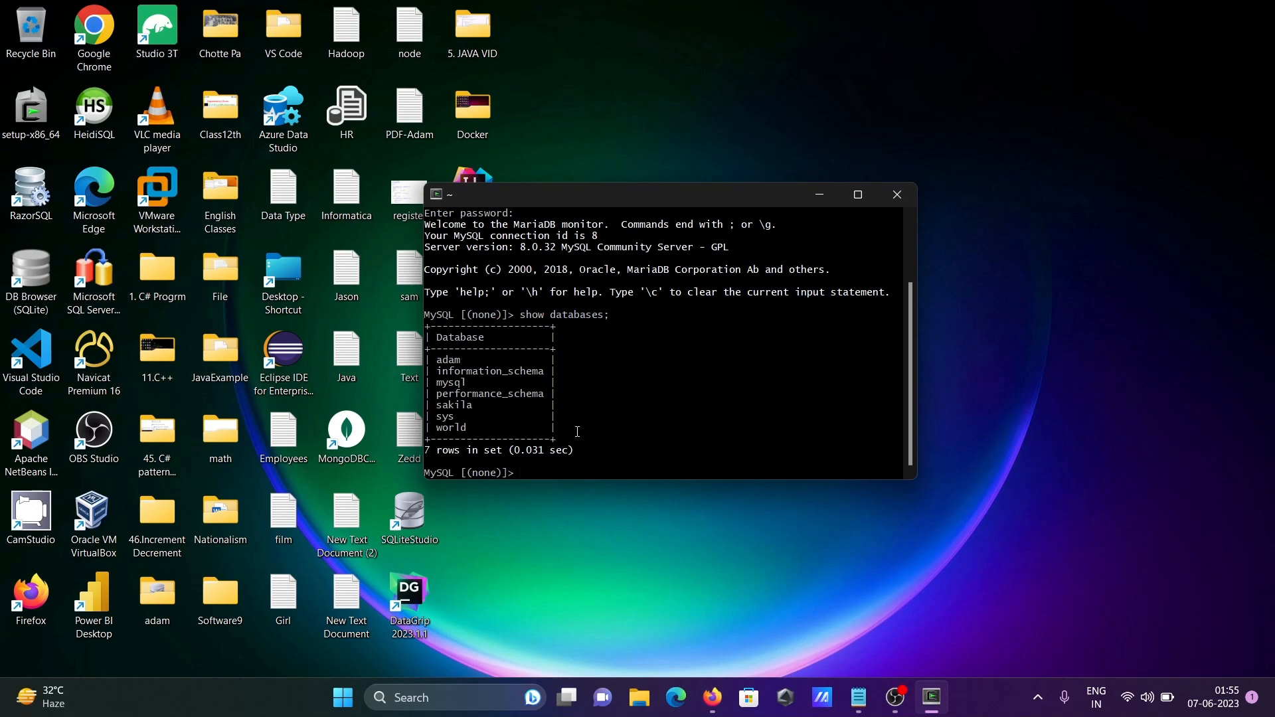
mouse_move(566, 471)
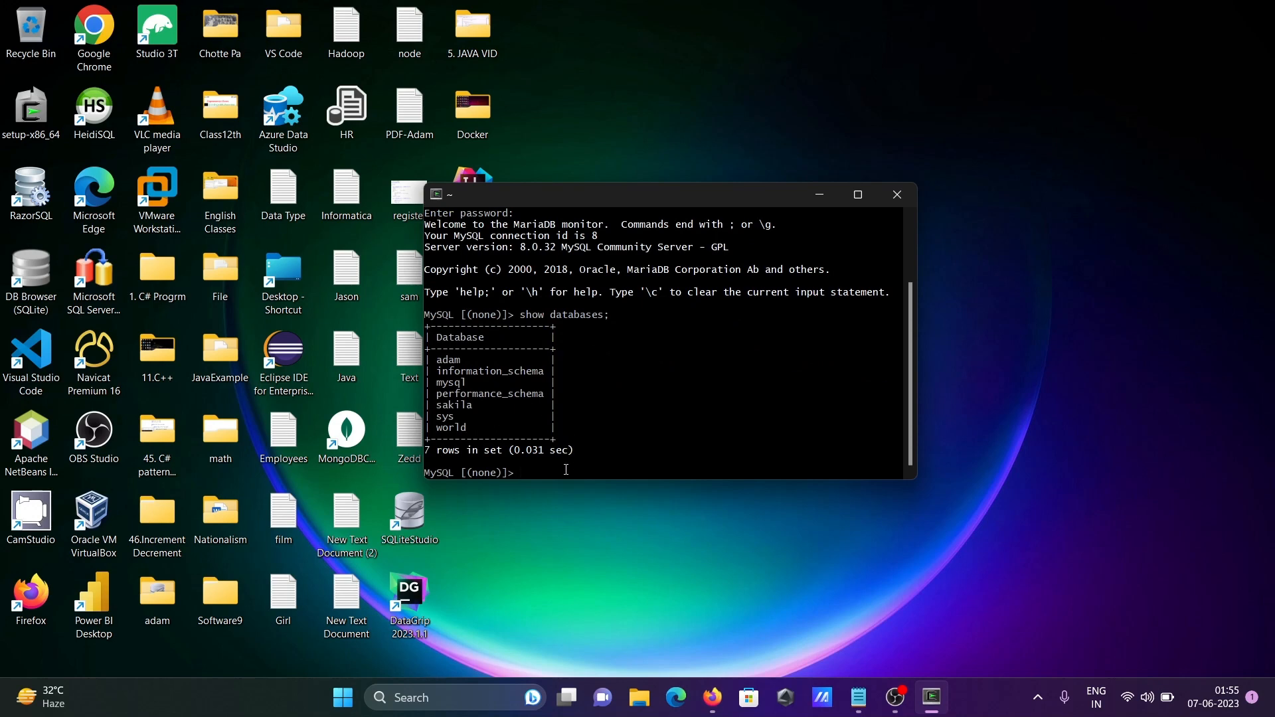
Step: Run use adam; then show tables; to list its 14 tables such as emp, dept and employees
type("use")
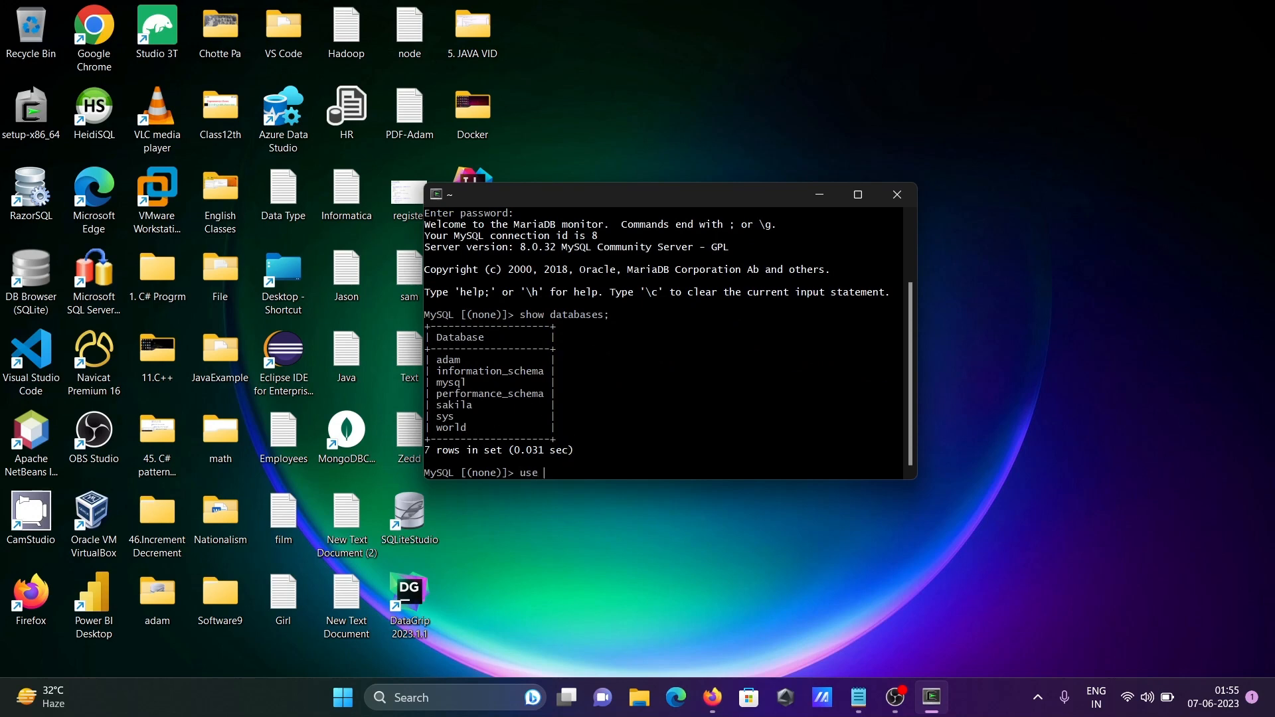
type("adam;")
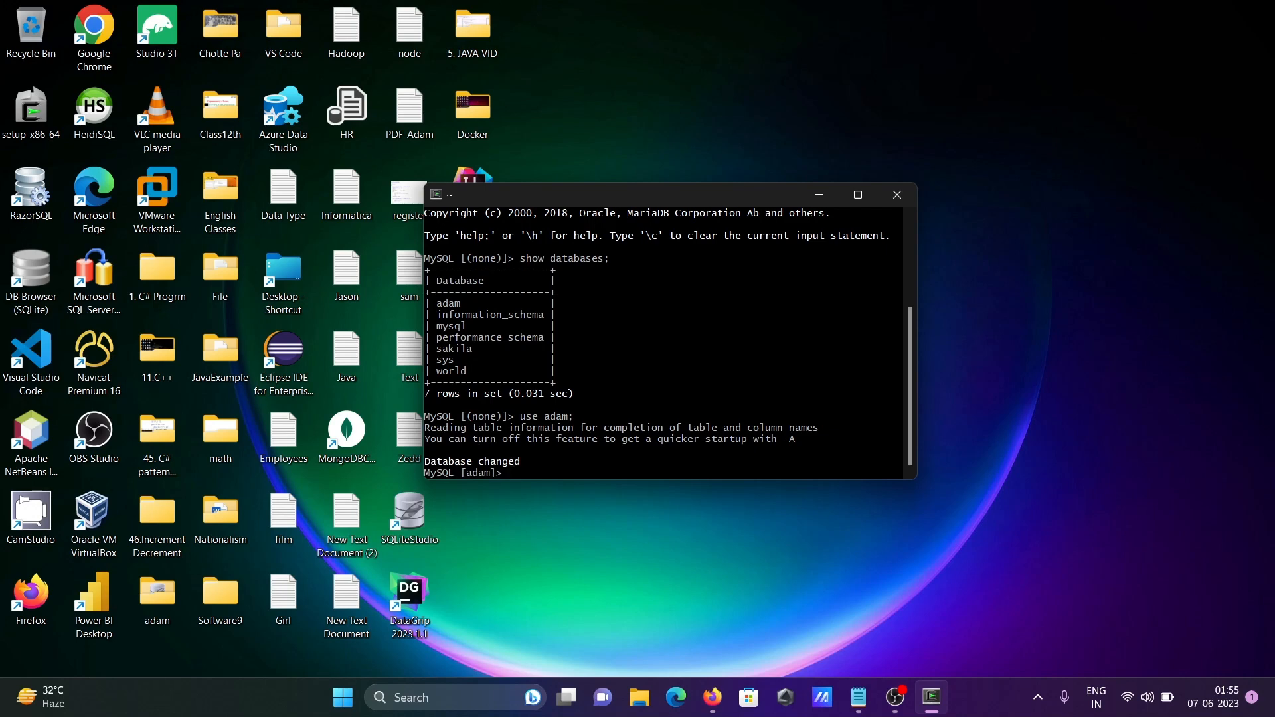
type("s")
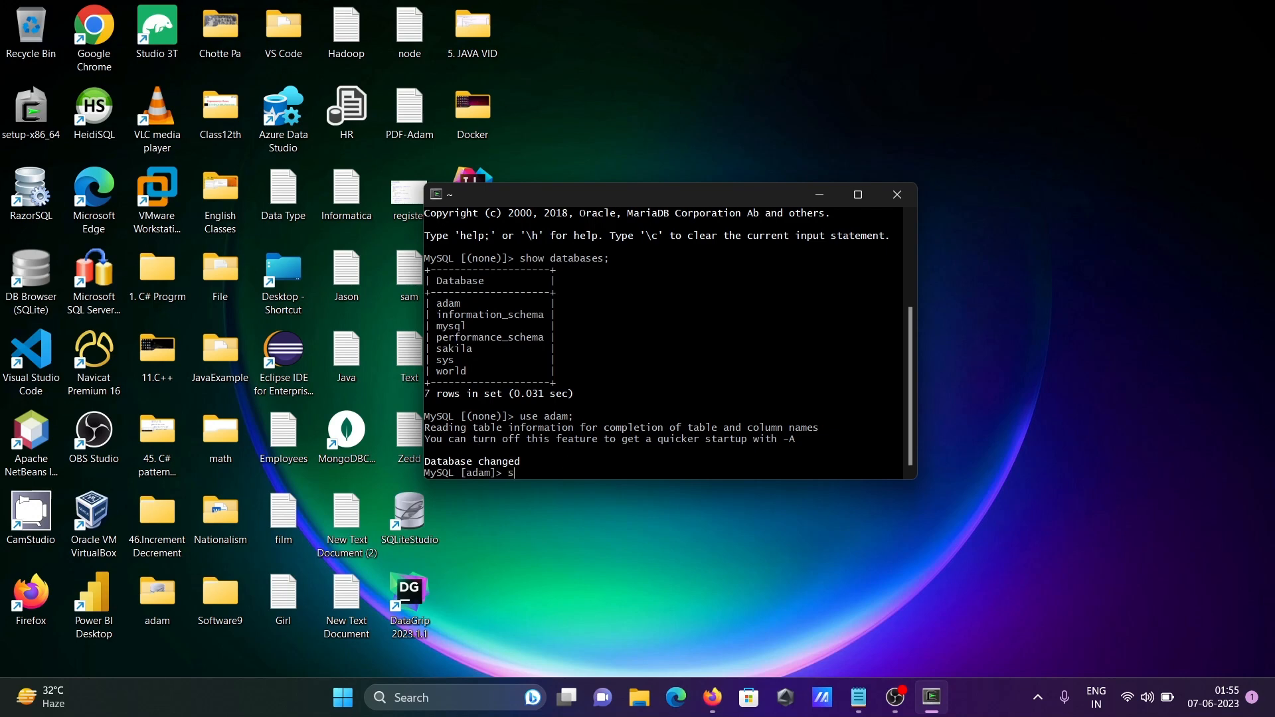
type("how")
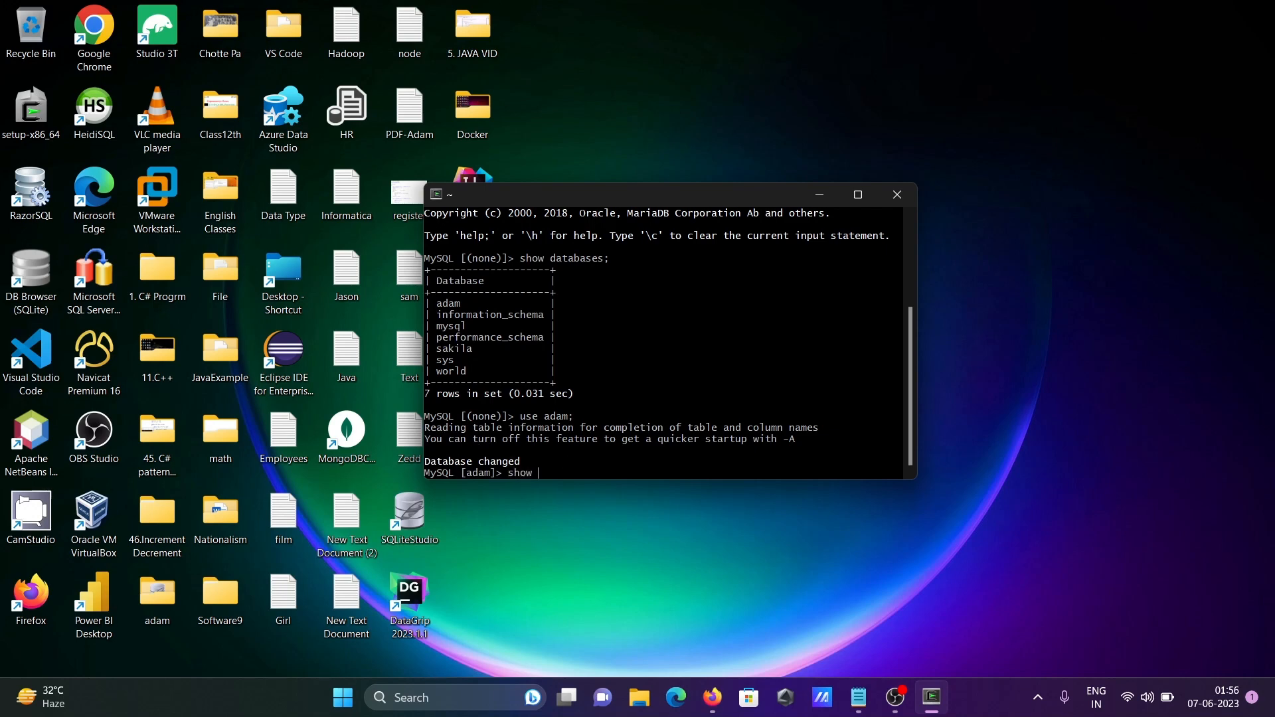
type("tables;")
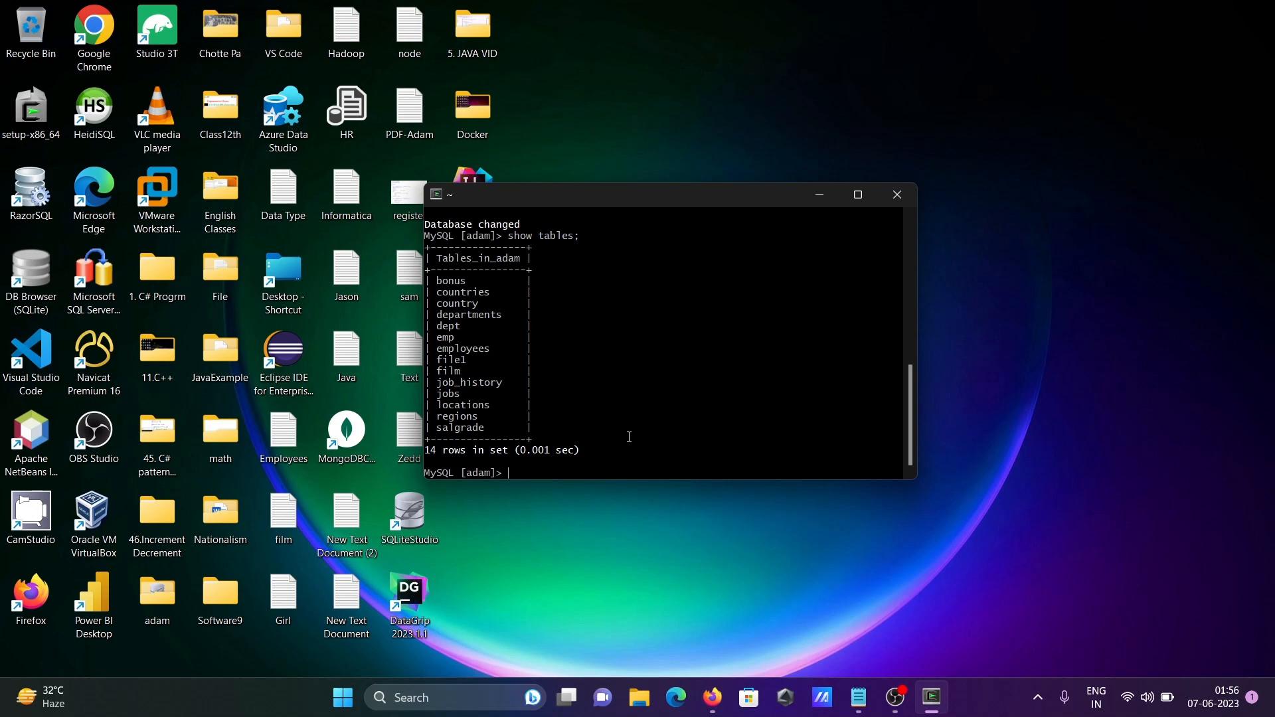
Step: Run select * from emp; to display all 14 employee rows
type("select *")
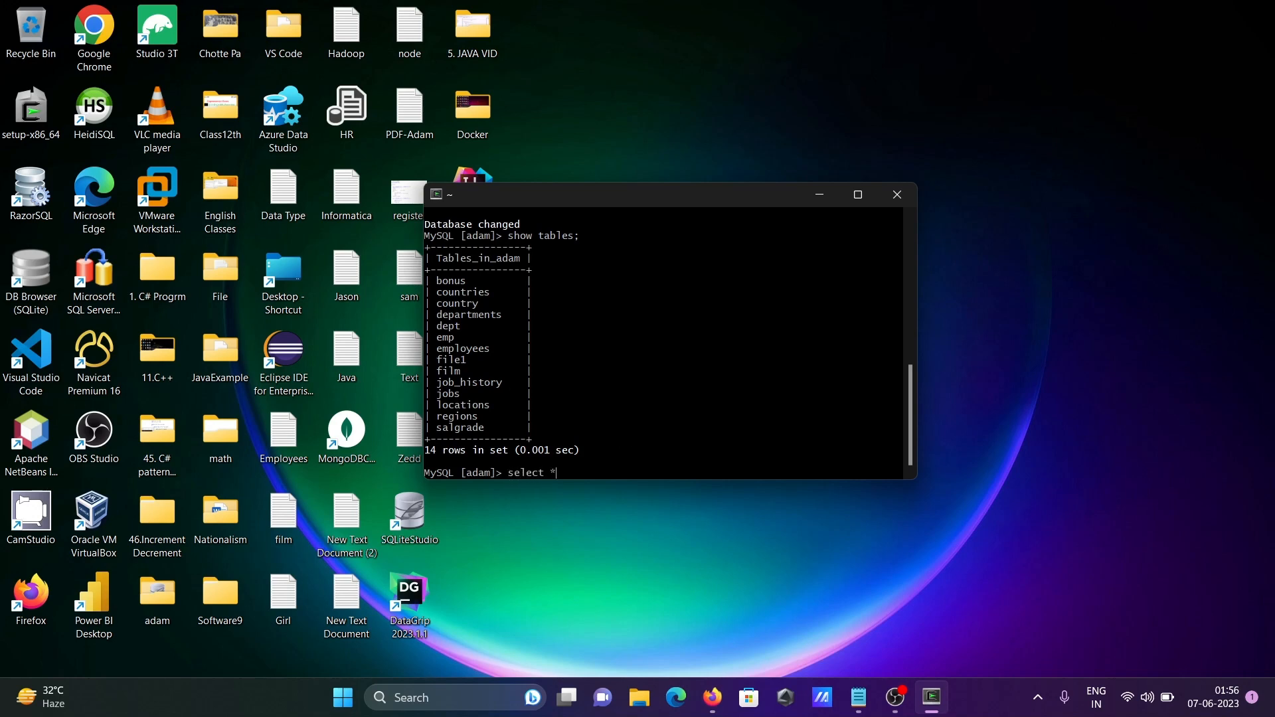
type("from e")
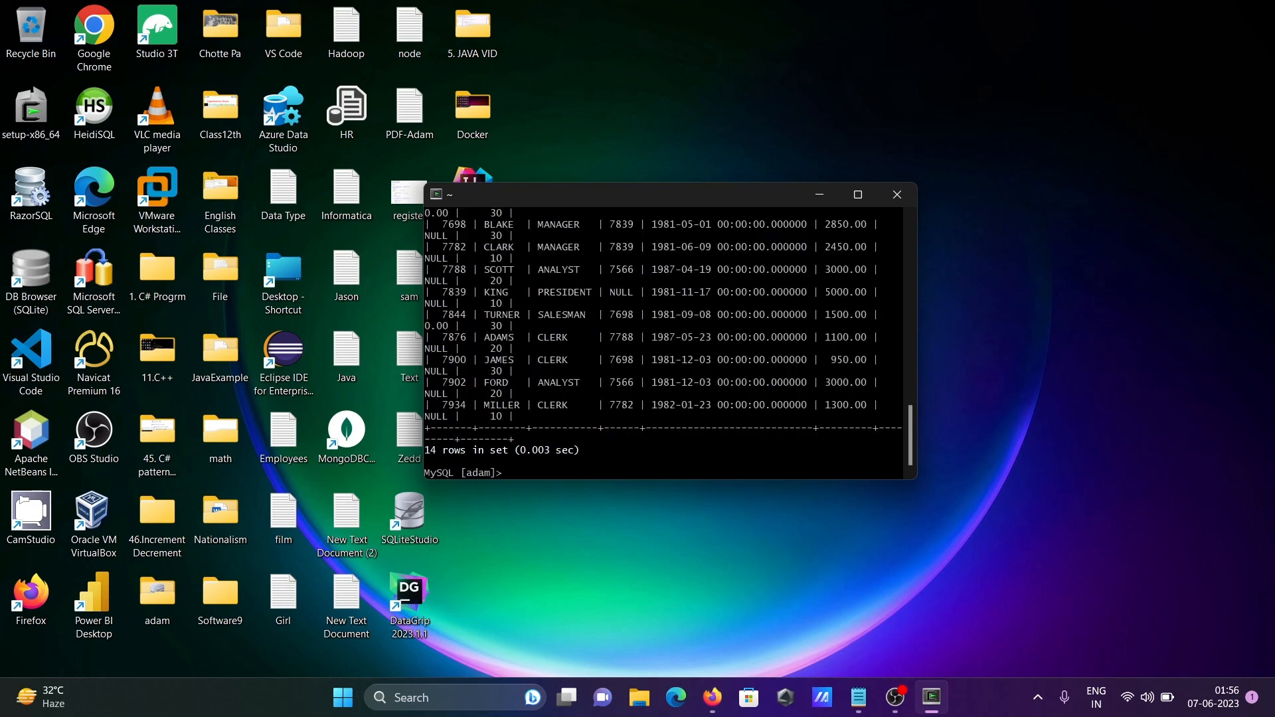
mouse_move(857, 194)
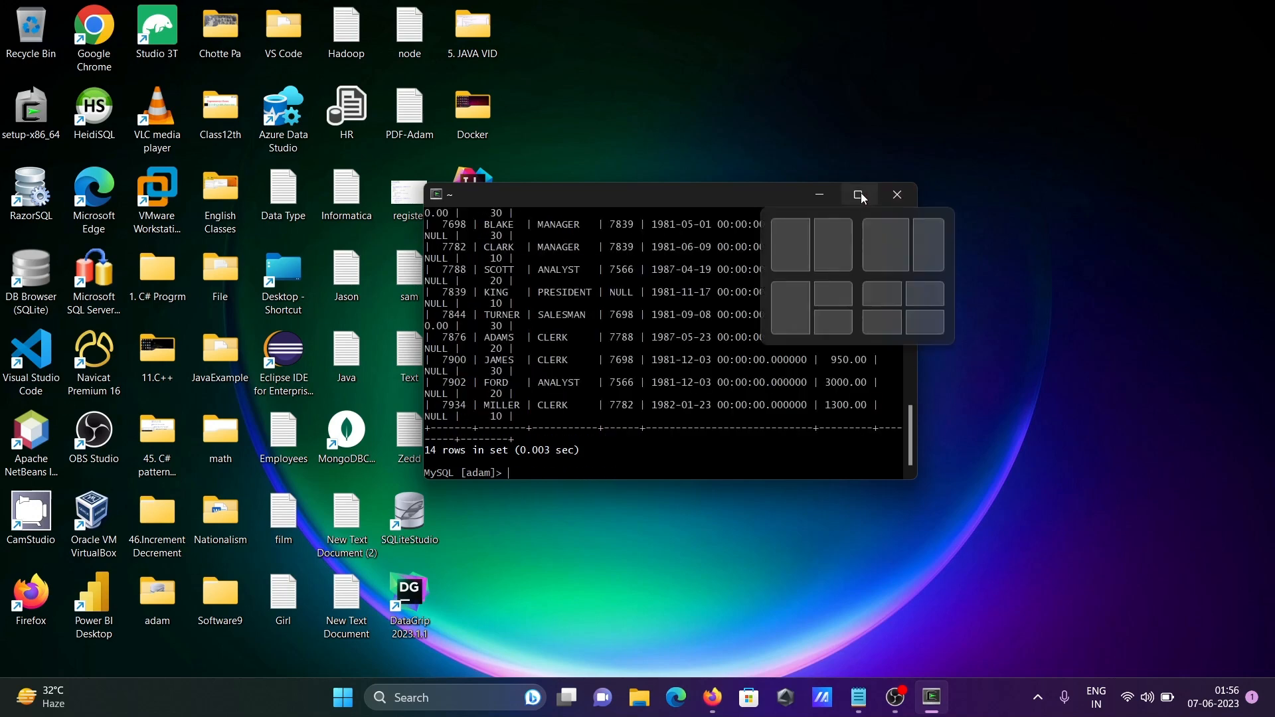
Step: Maximize the terminal window so the whole MySQL session is visible
left_click(859, 195)
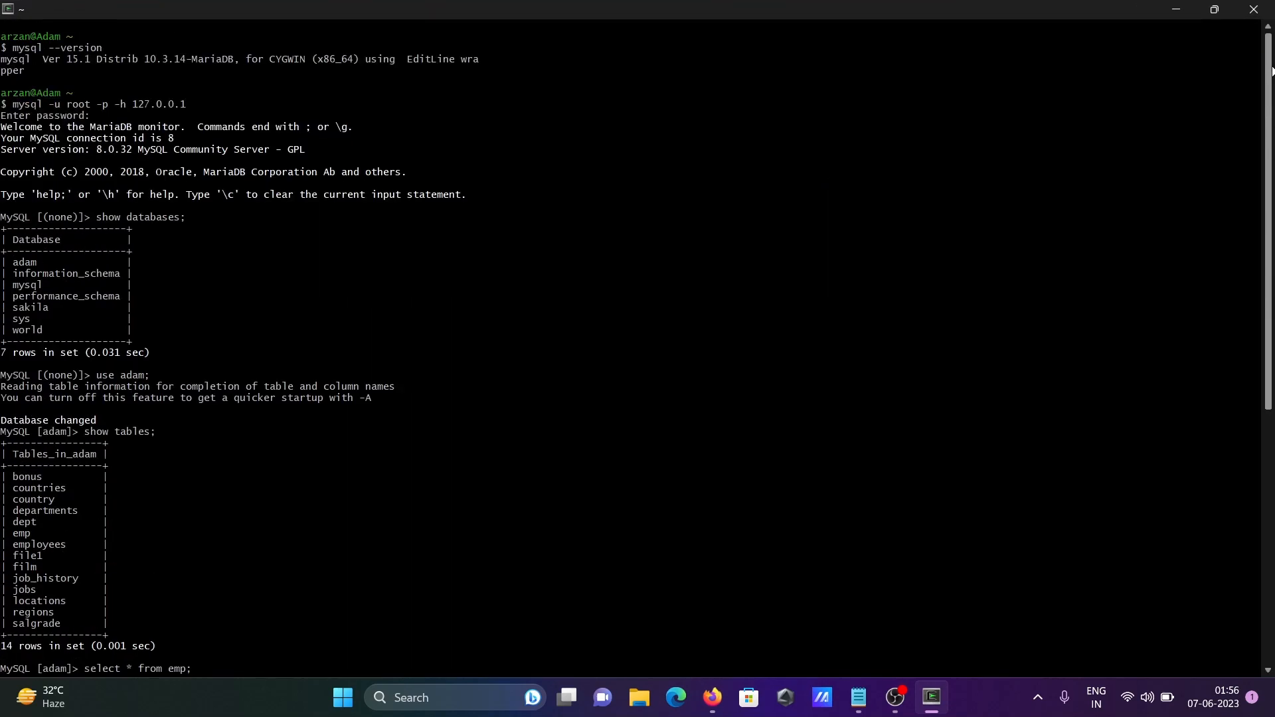
mouse_move(857, 697)
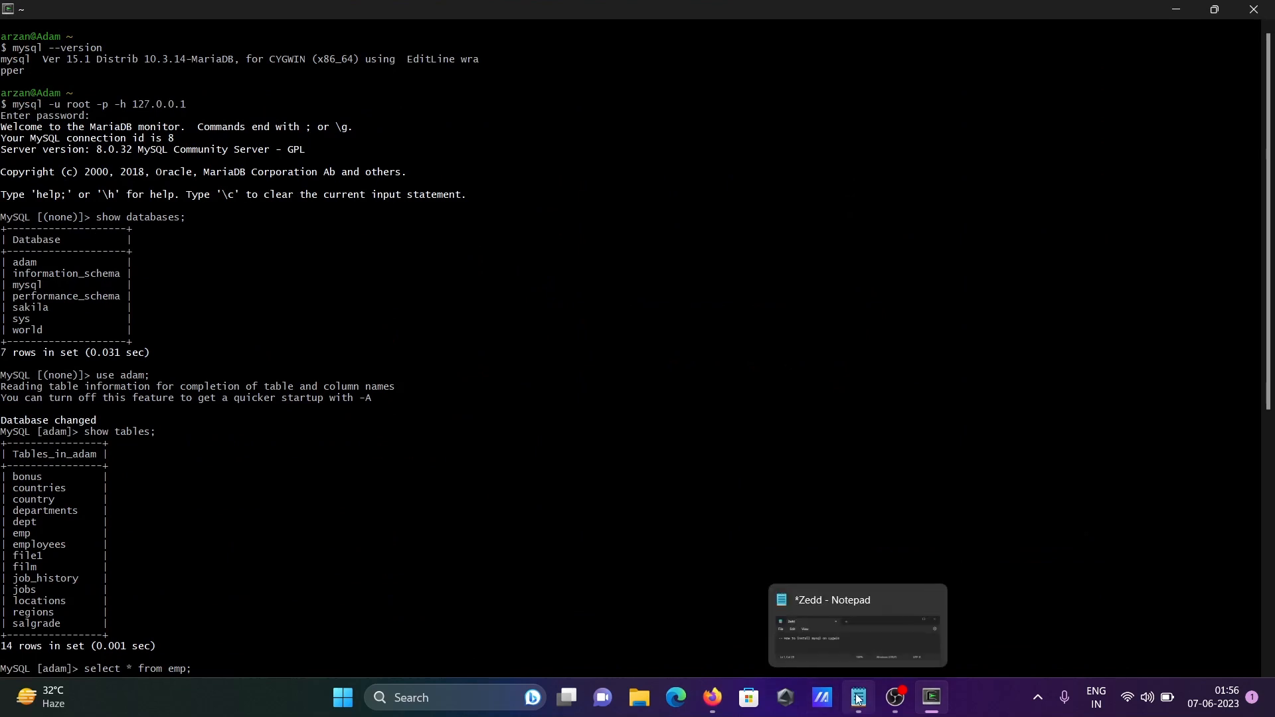